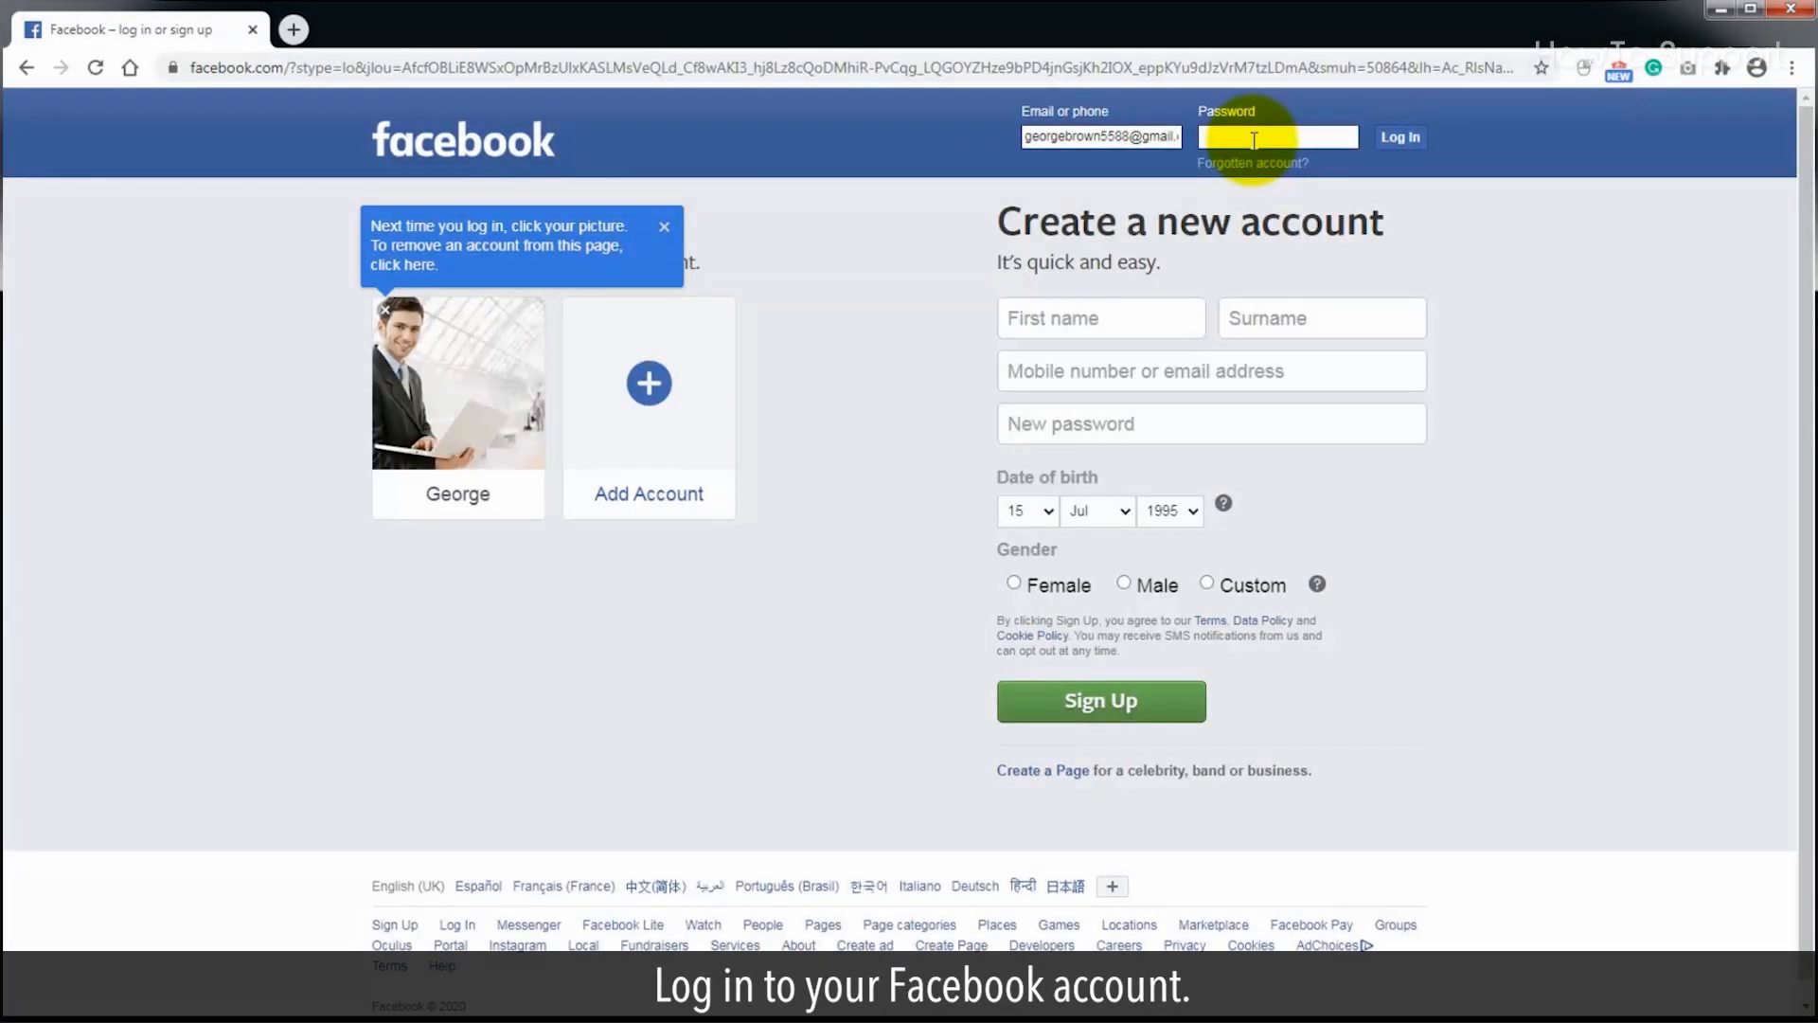
# Log in to the Facebook account so the home News Feed appears.
pyautogui.click(1398, 136)
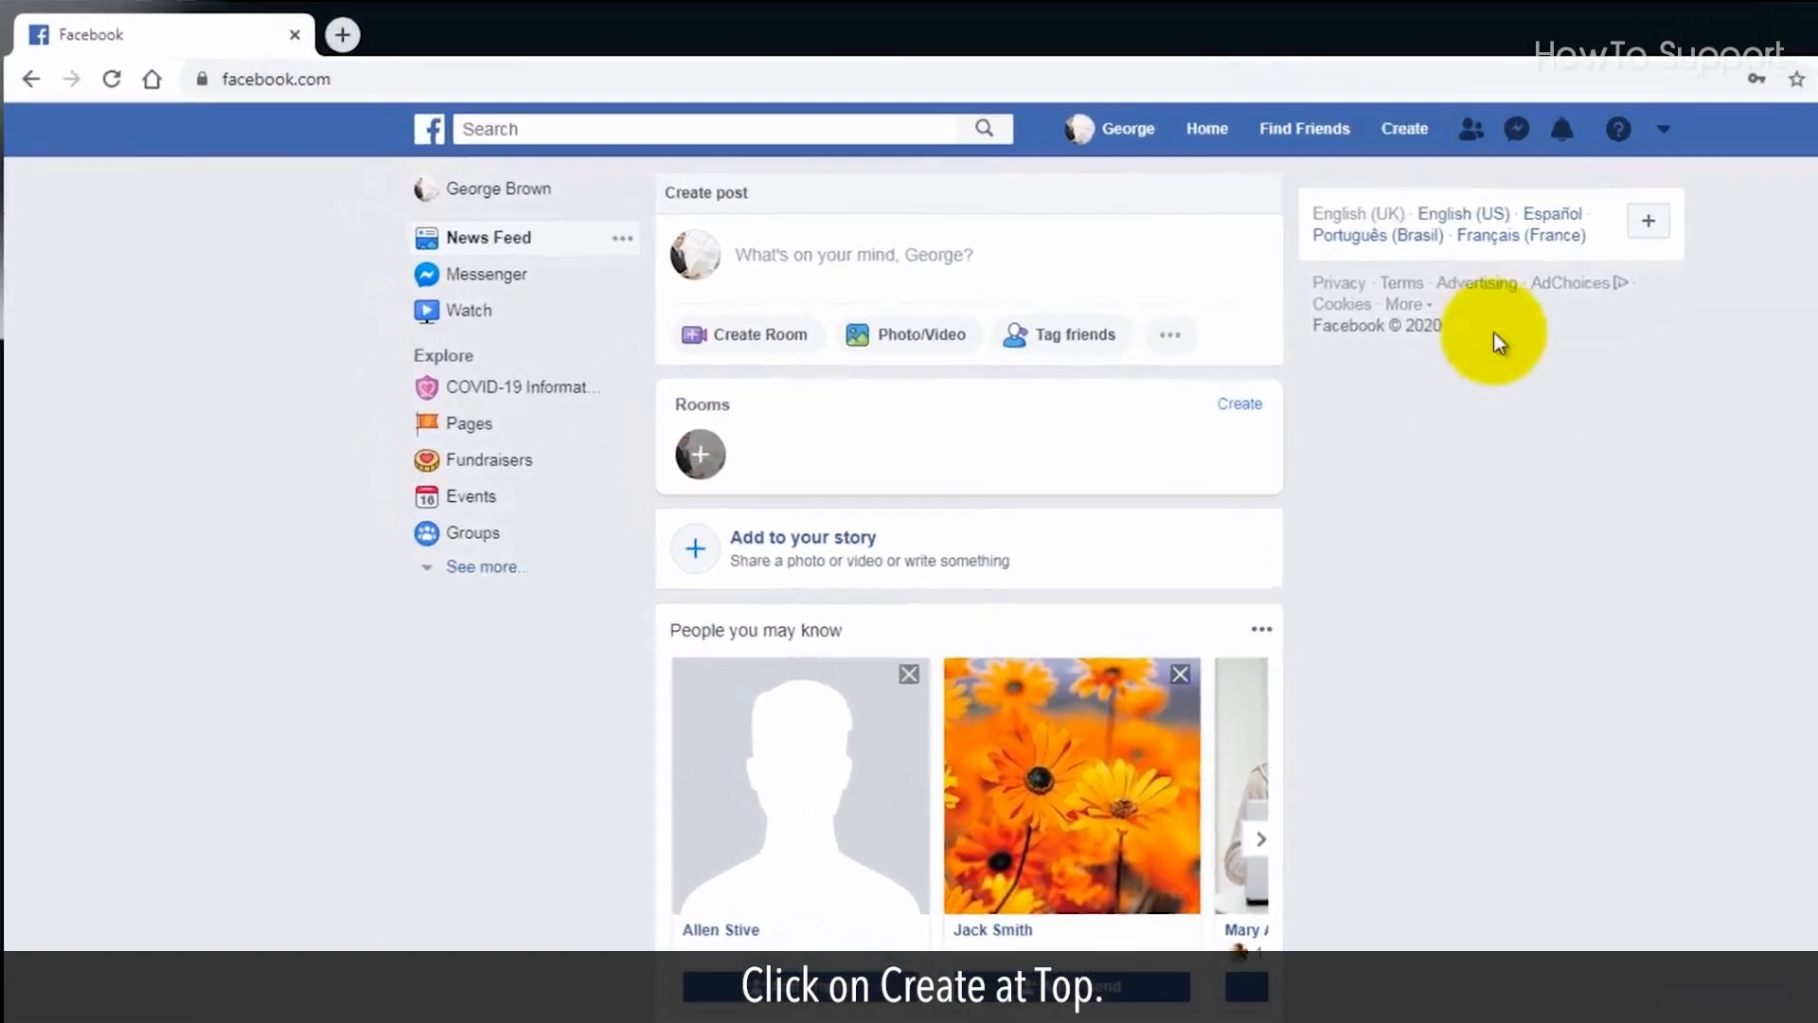
# Start creating a new Page from the Create menu in the top bar.
pyautogui.click(1403, 129)
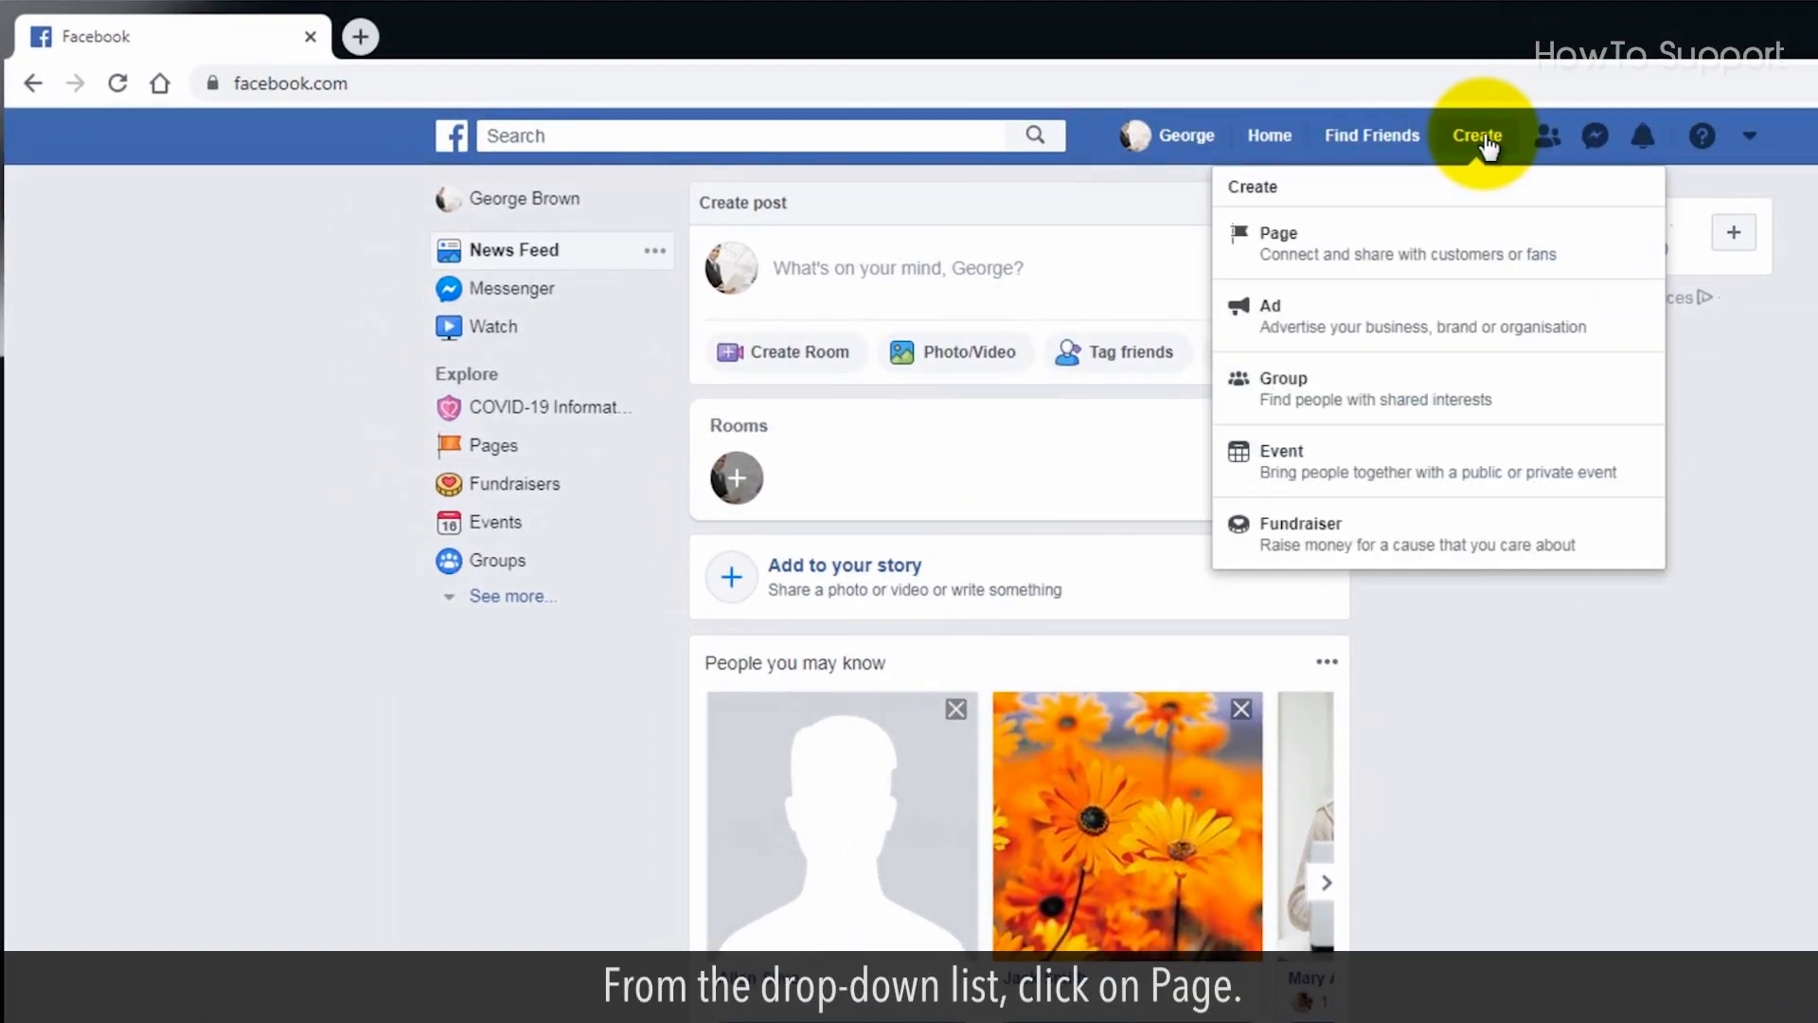
pyautogui.moveTo(1453, 185)
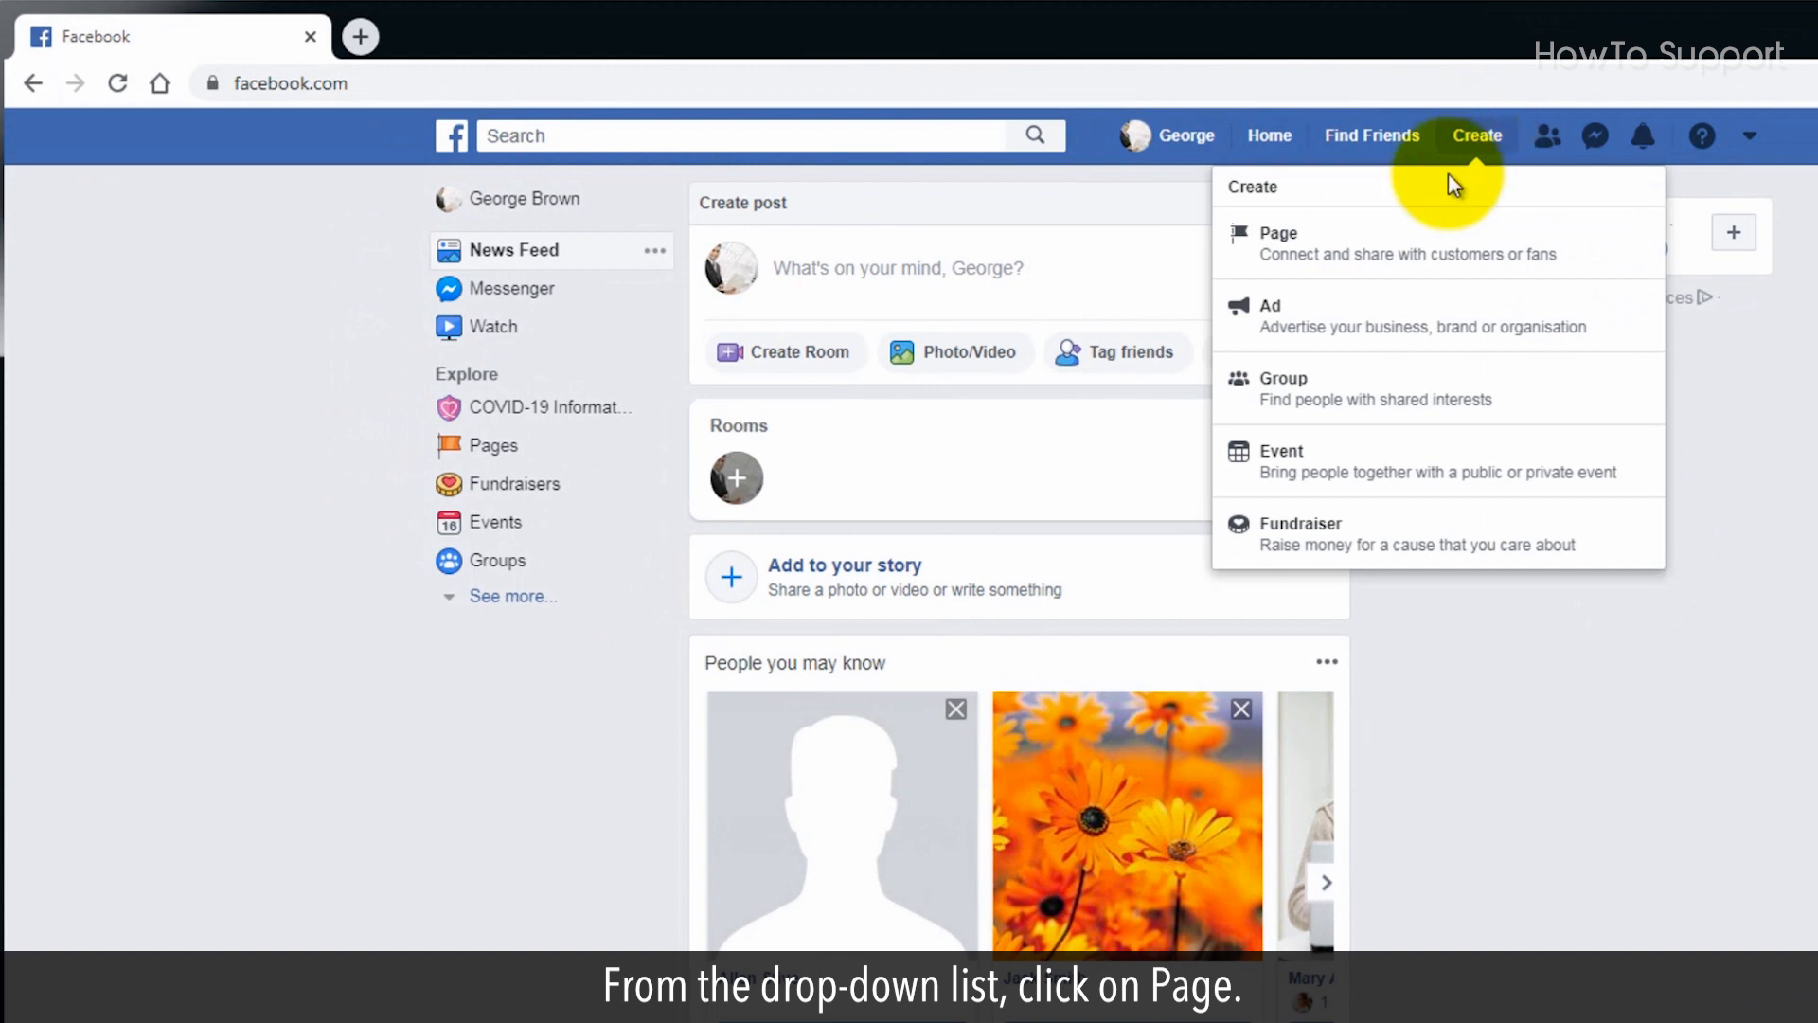
pyautogui.click(1278, 240)
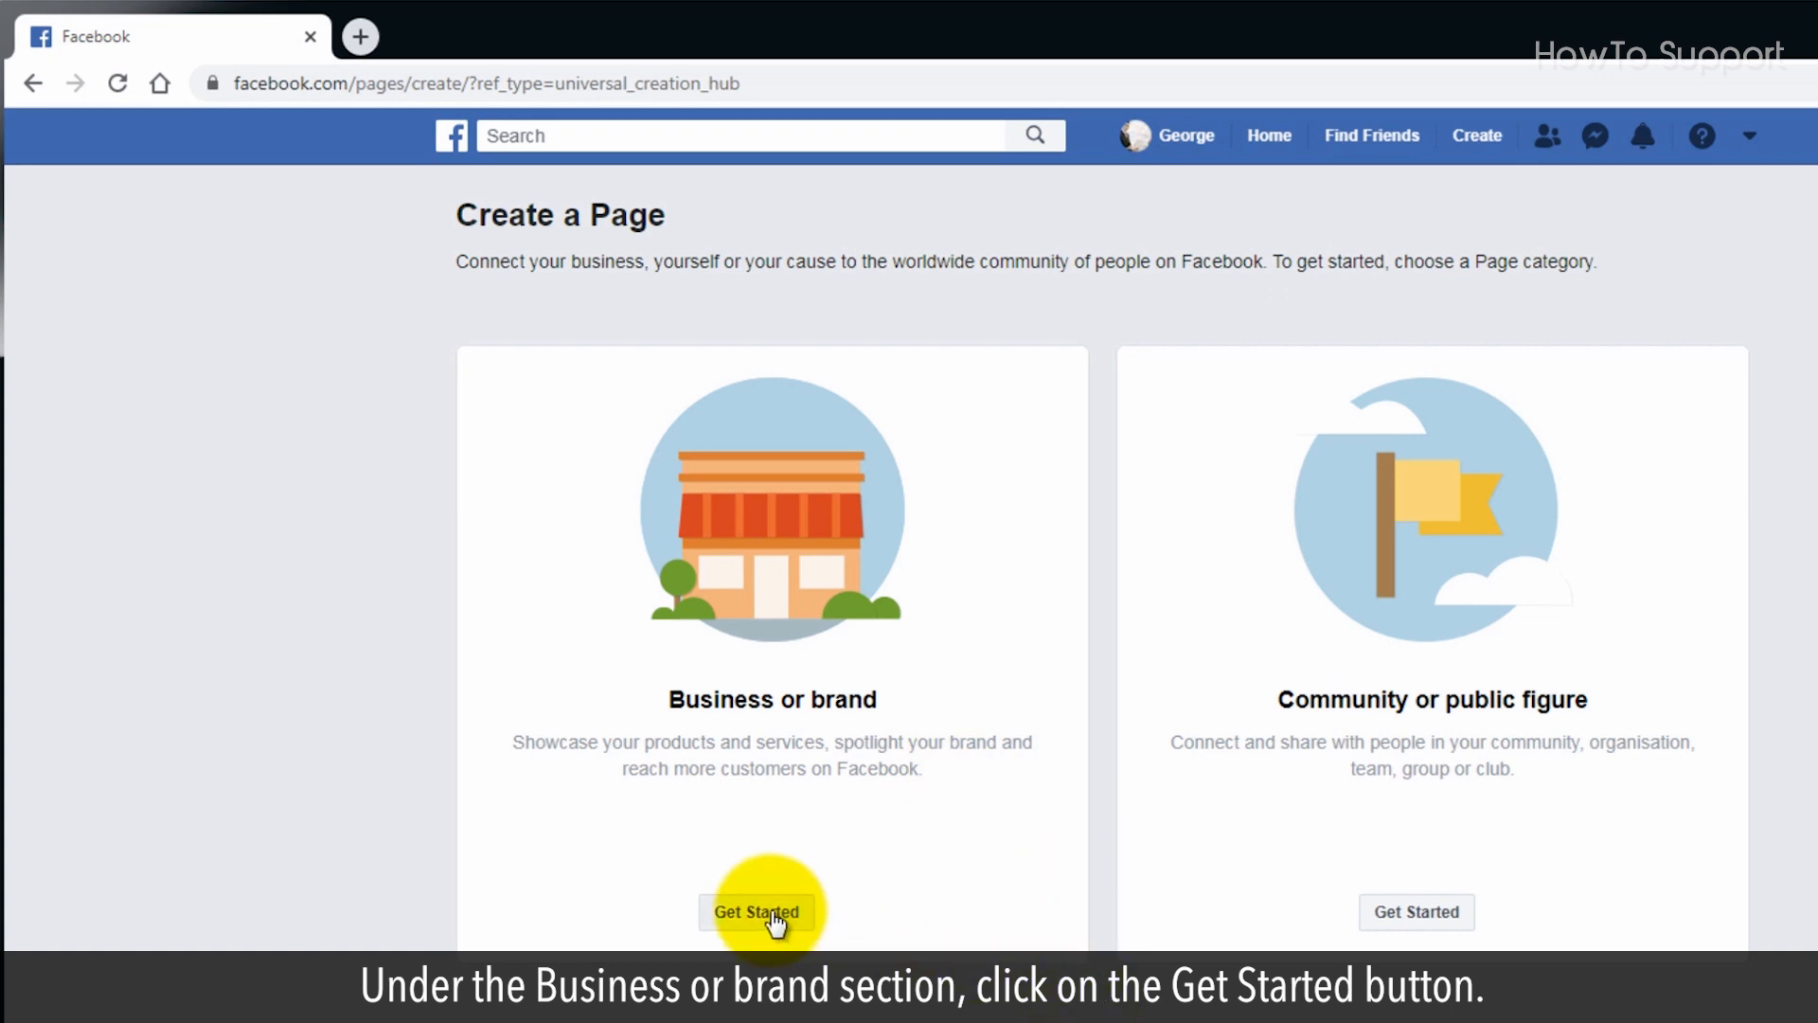
# Create a business page named TechUpdates, category Information technology company, with its address, and continue.
pyautogui.click(758, 911)
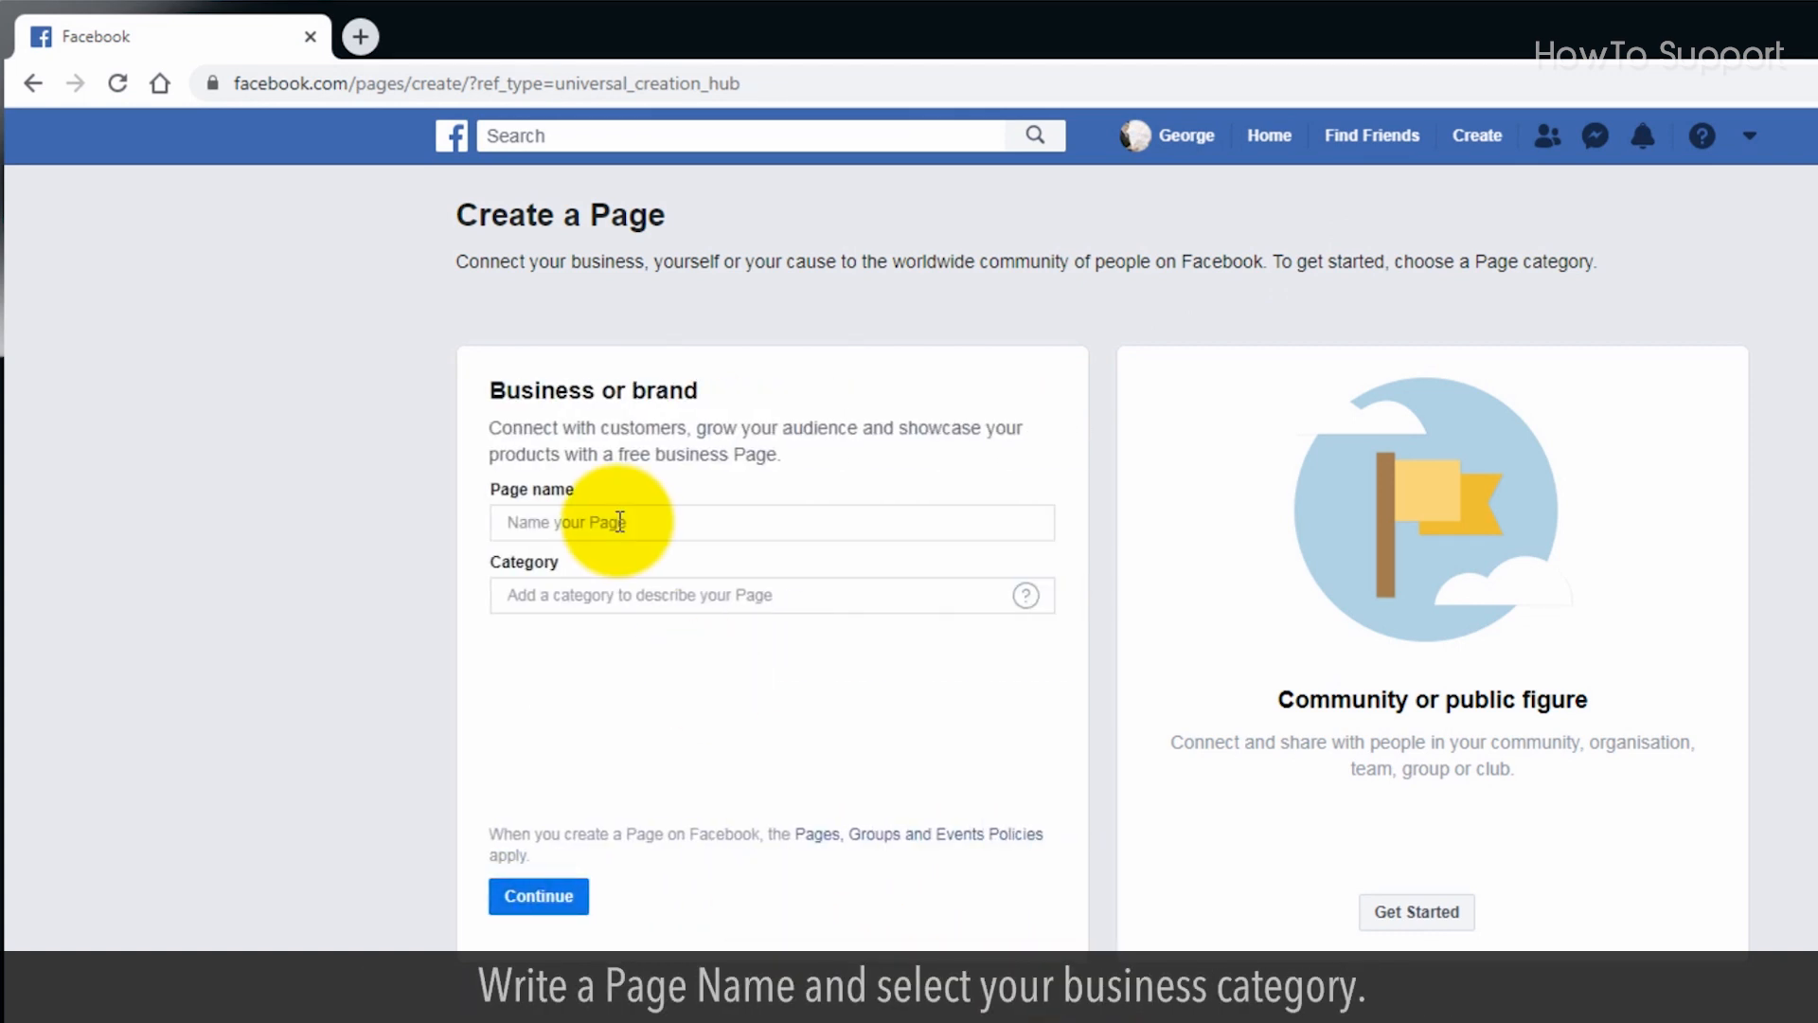
pyautogui.write('TechUpdates')
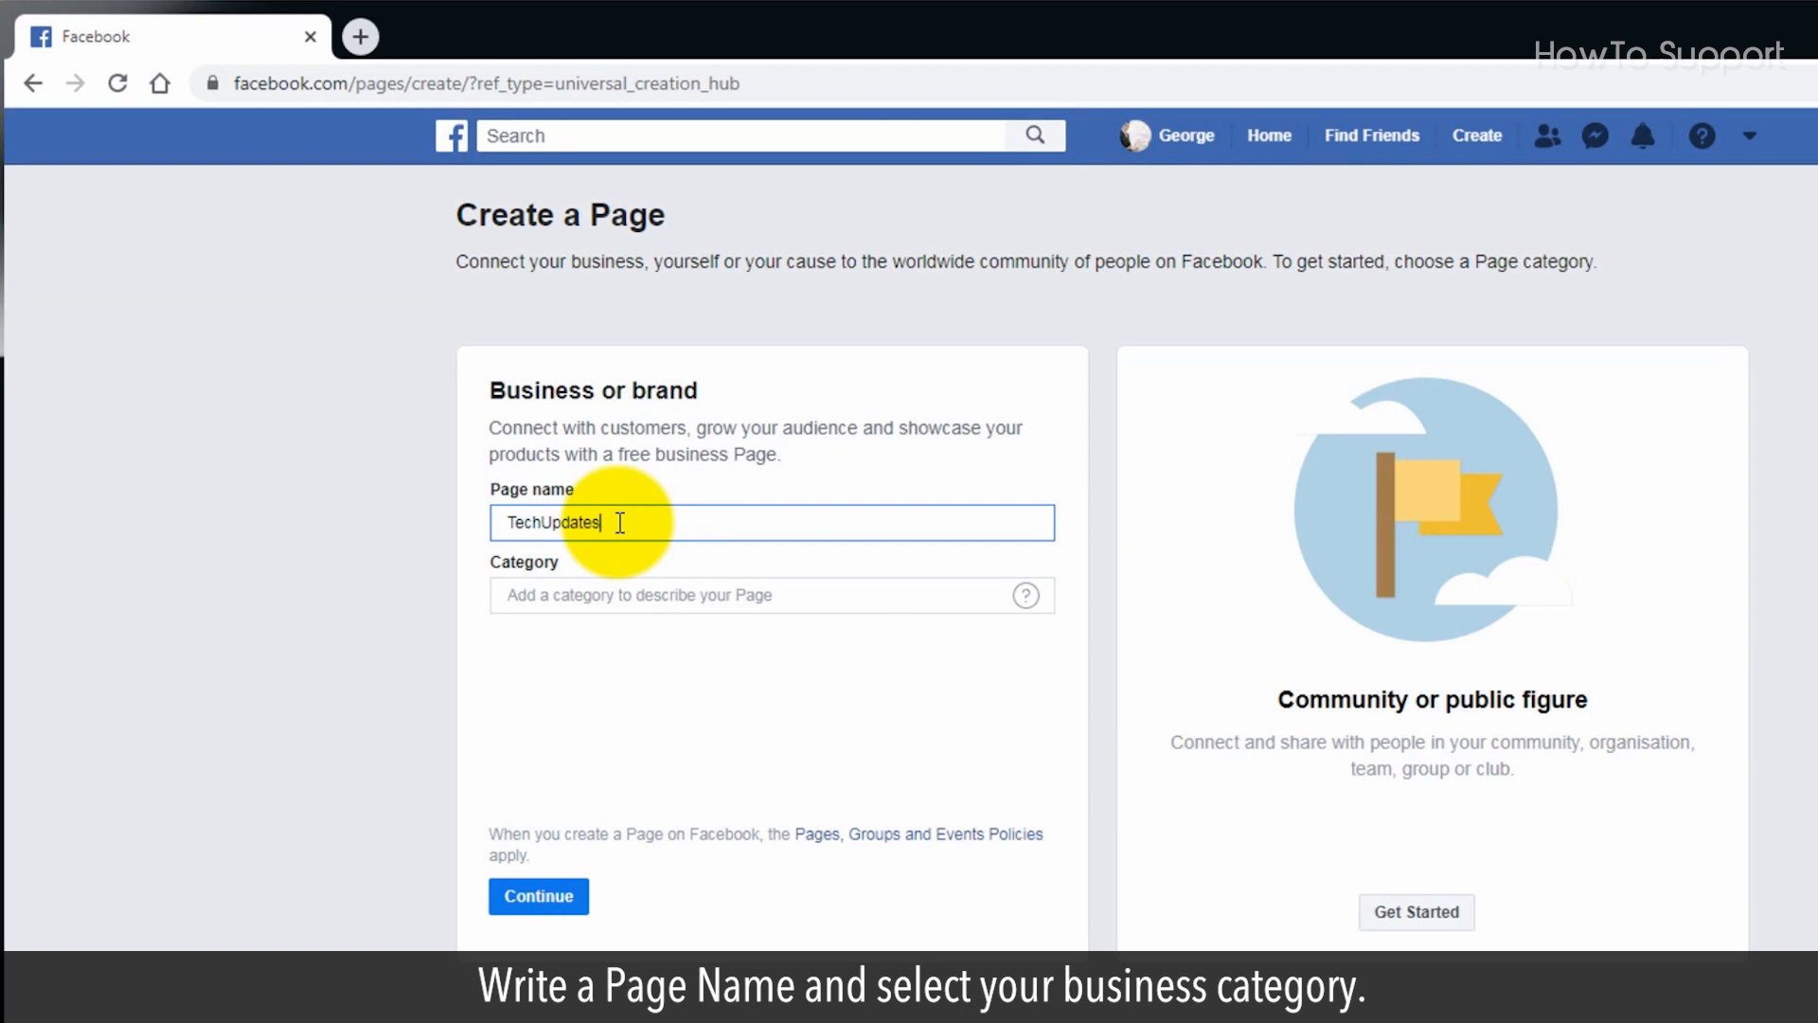
pyautogui.write('Techno')
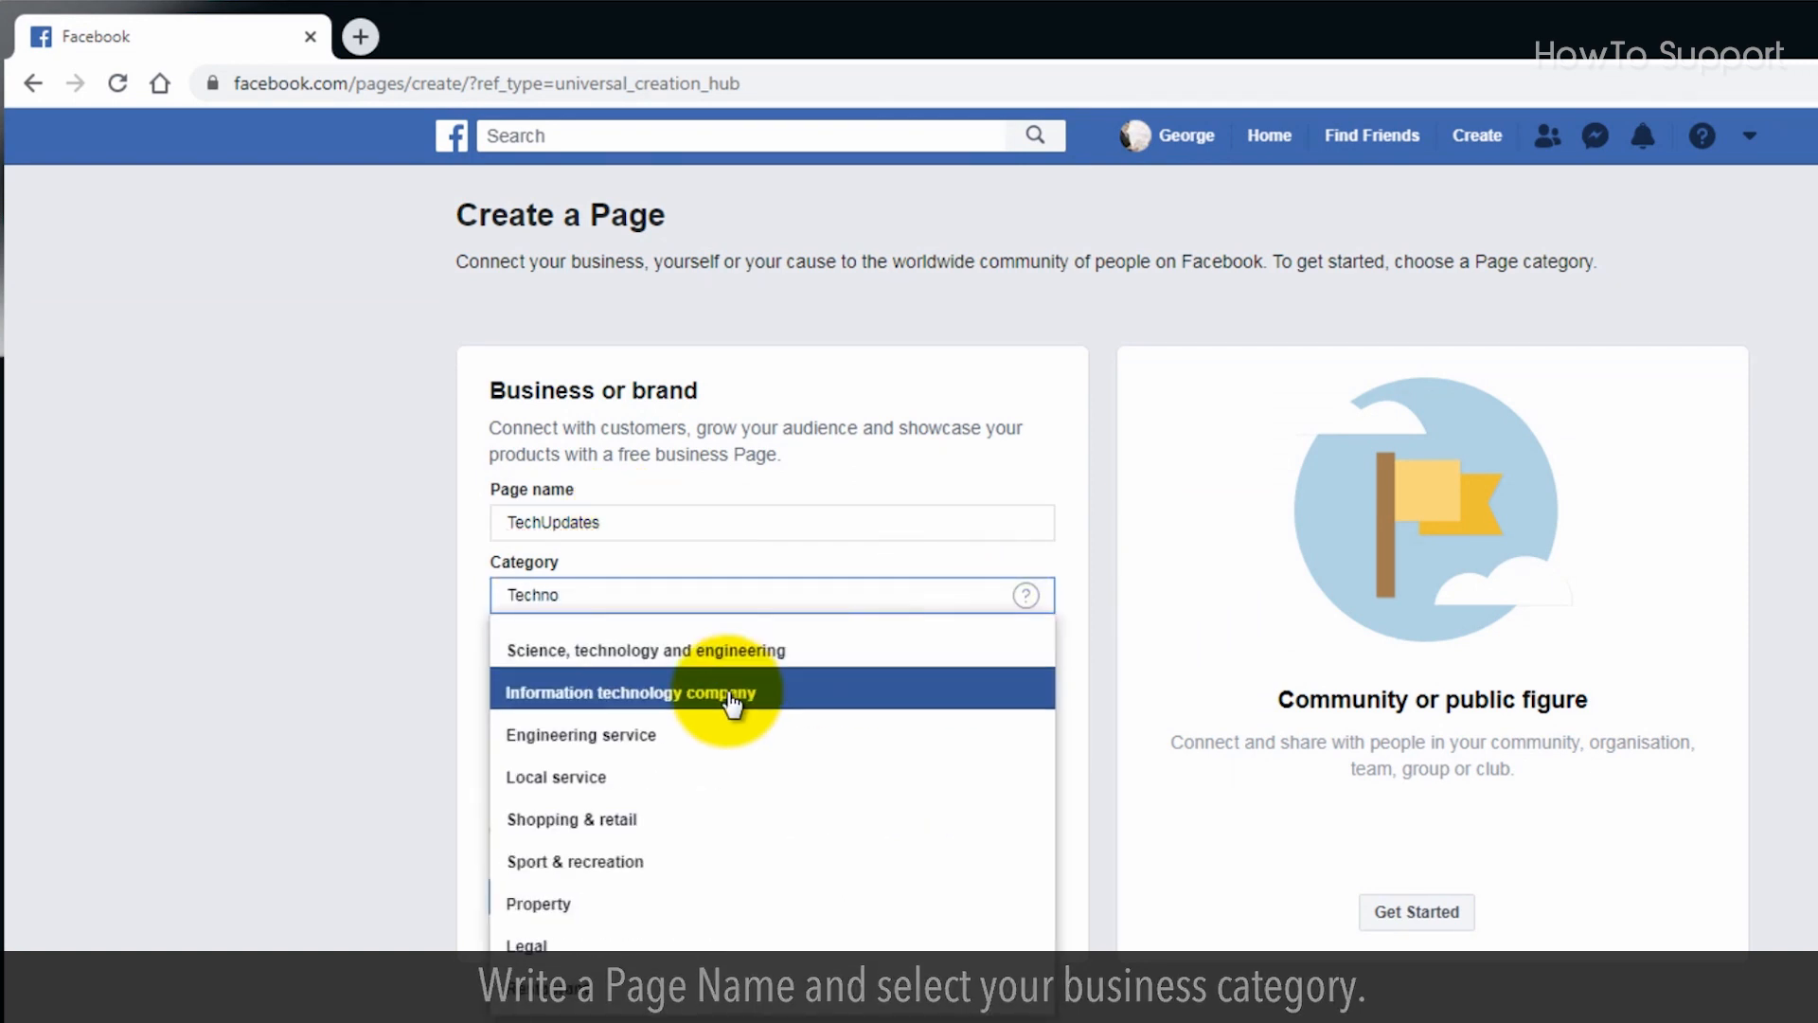
pyautogui.click(632, 694)
pyautogui.write('New York, New York')
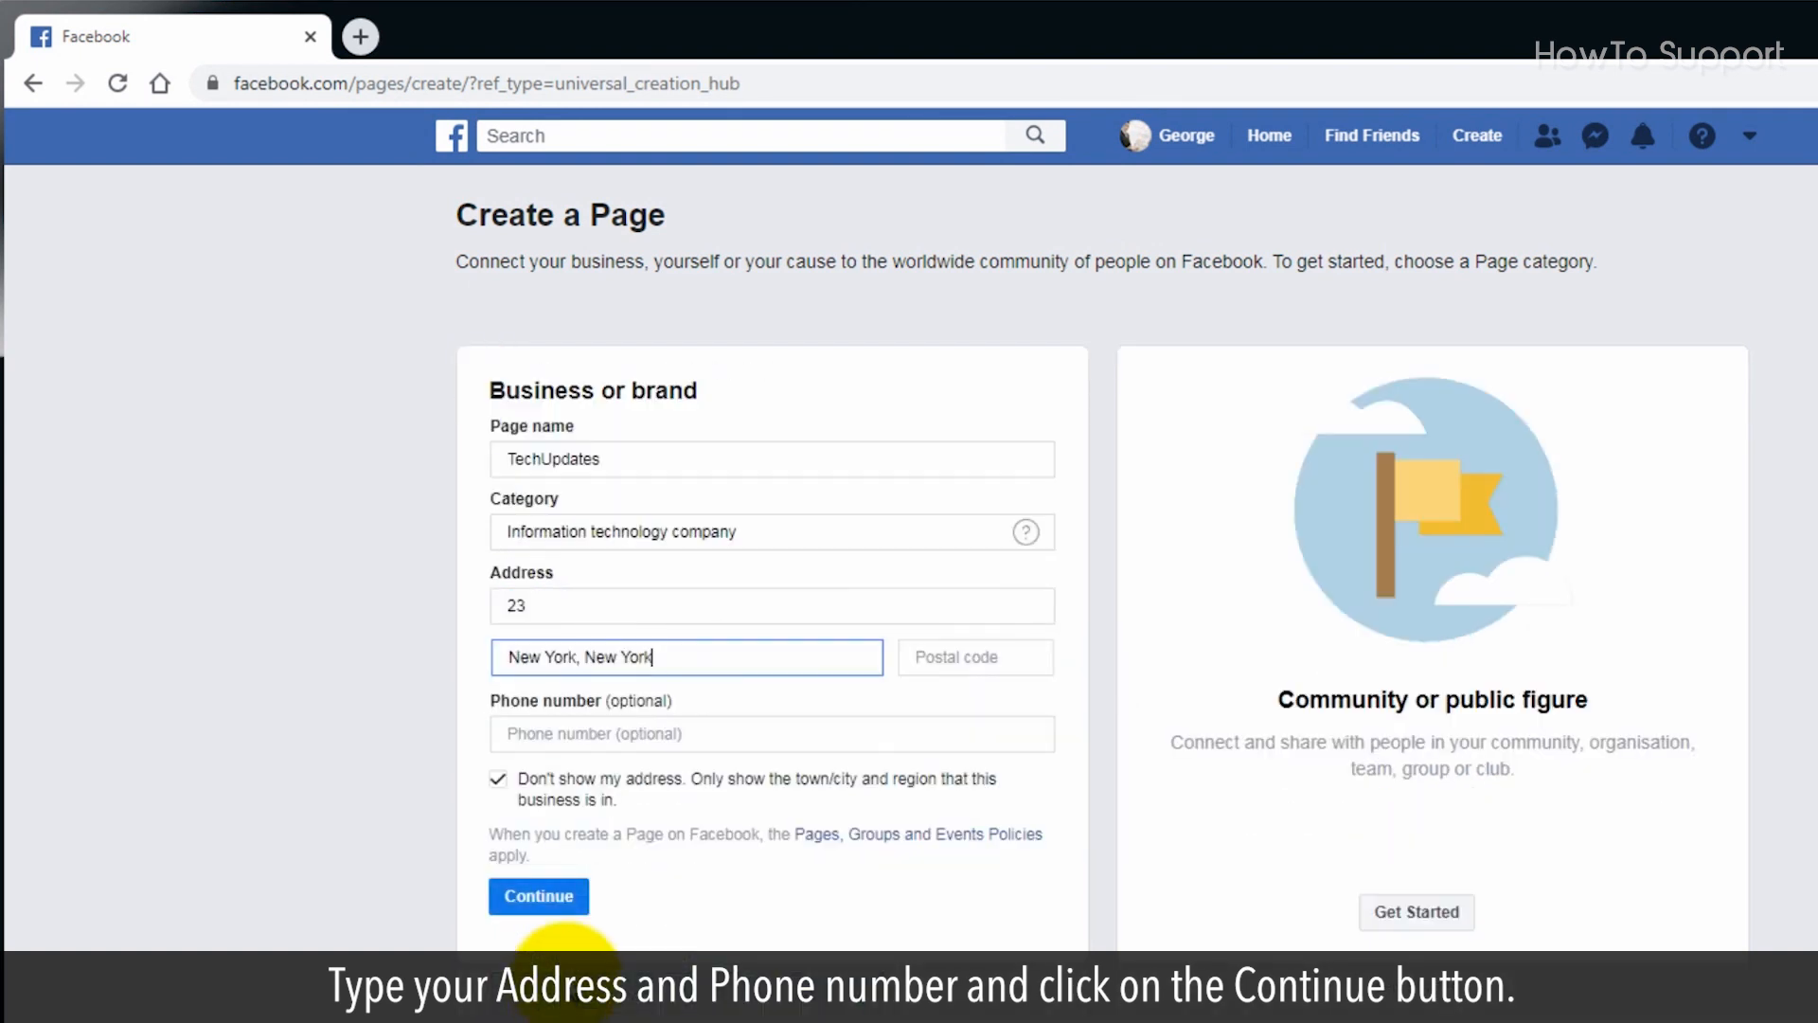
pyautogui.click(536, 896)
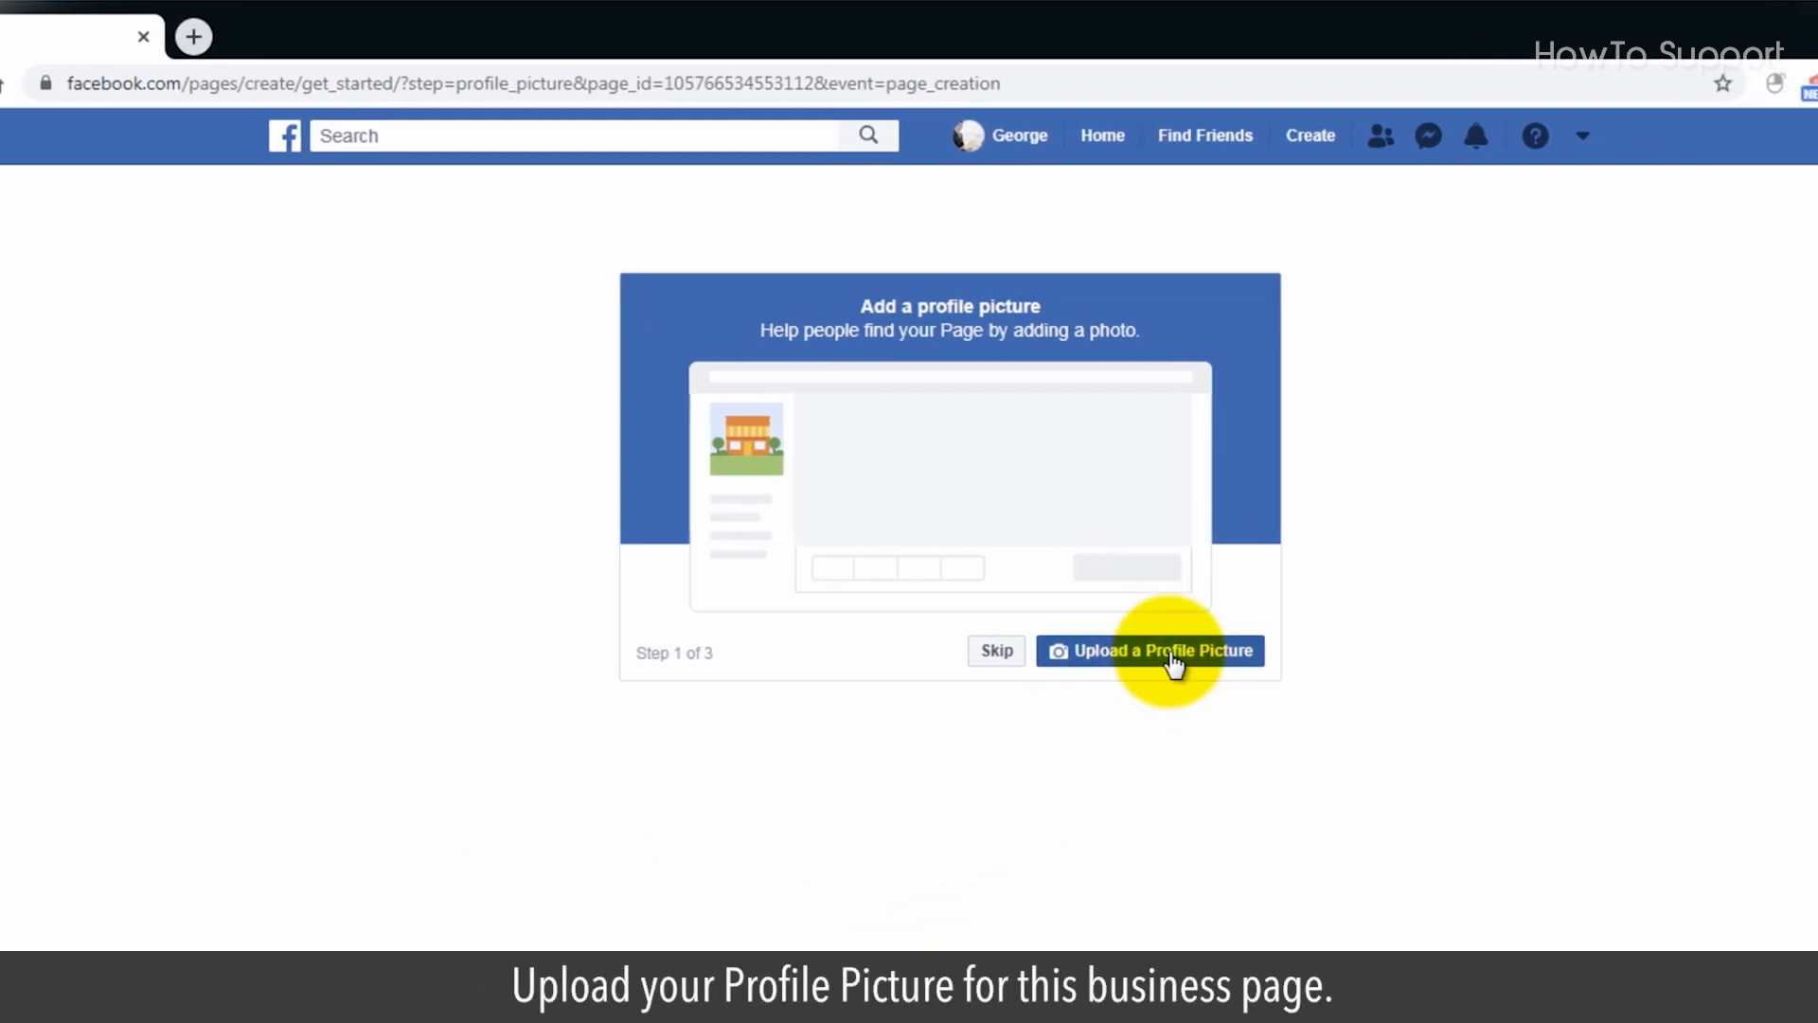
# Upload the TechUpdates logo as profile picture and the channel art as cover photo.
pyautogui.click(1150, 650)
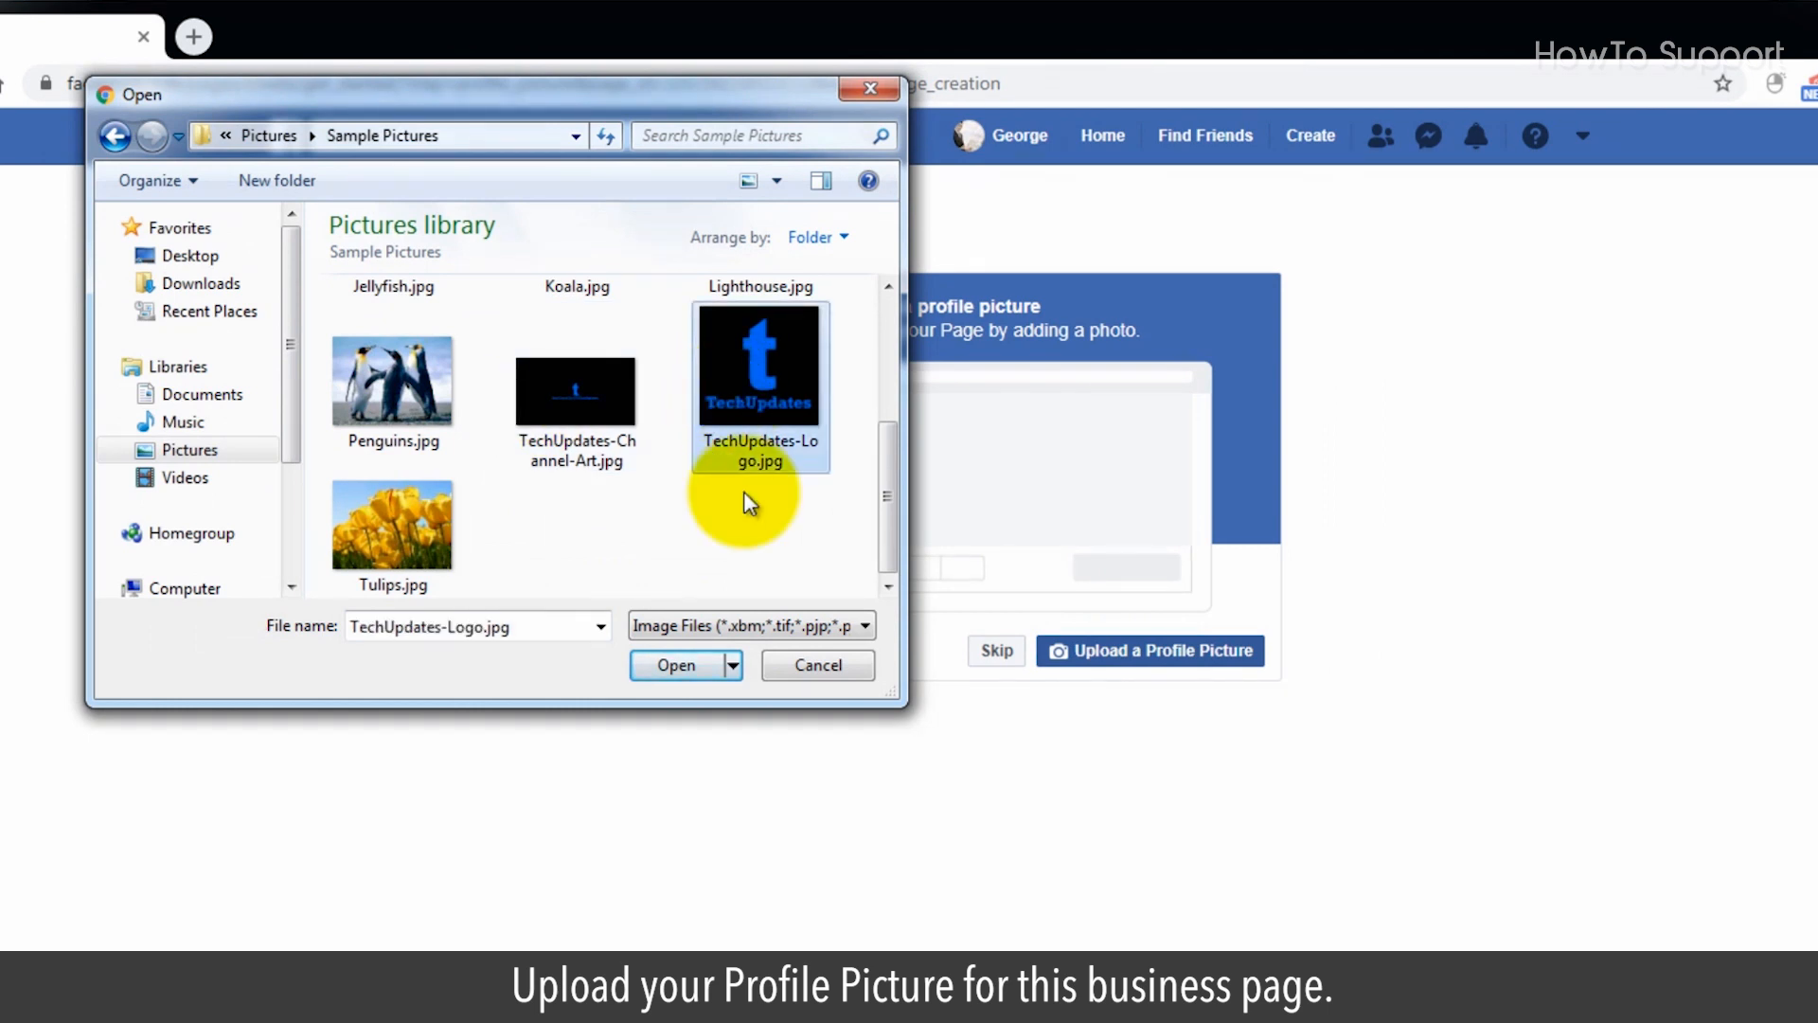
pyautogui.click(676, 664)
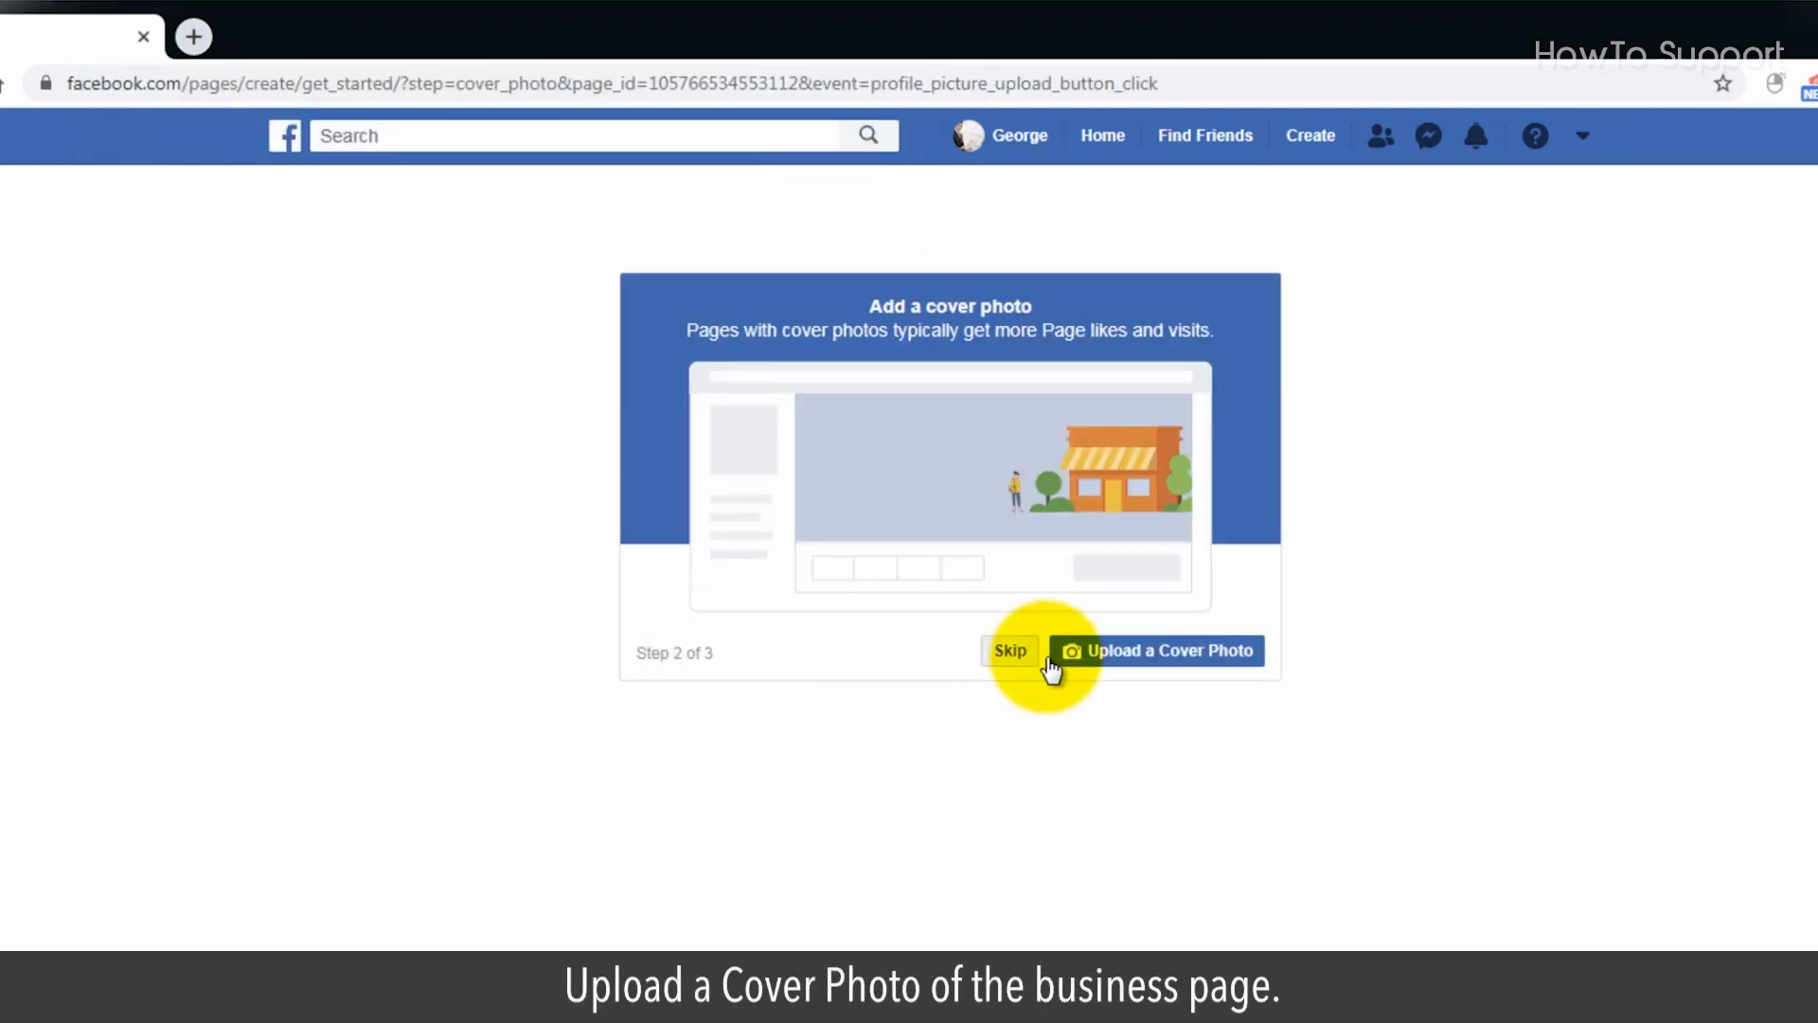
pyautogui.click(1156, 650)
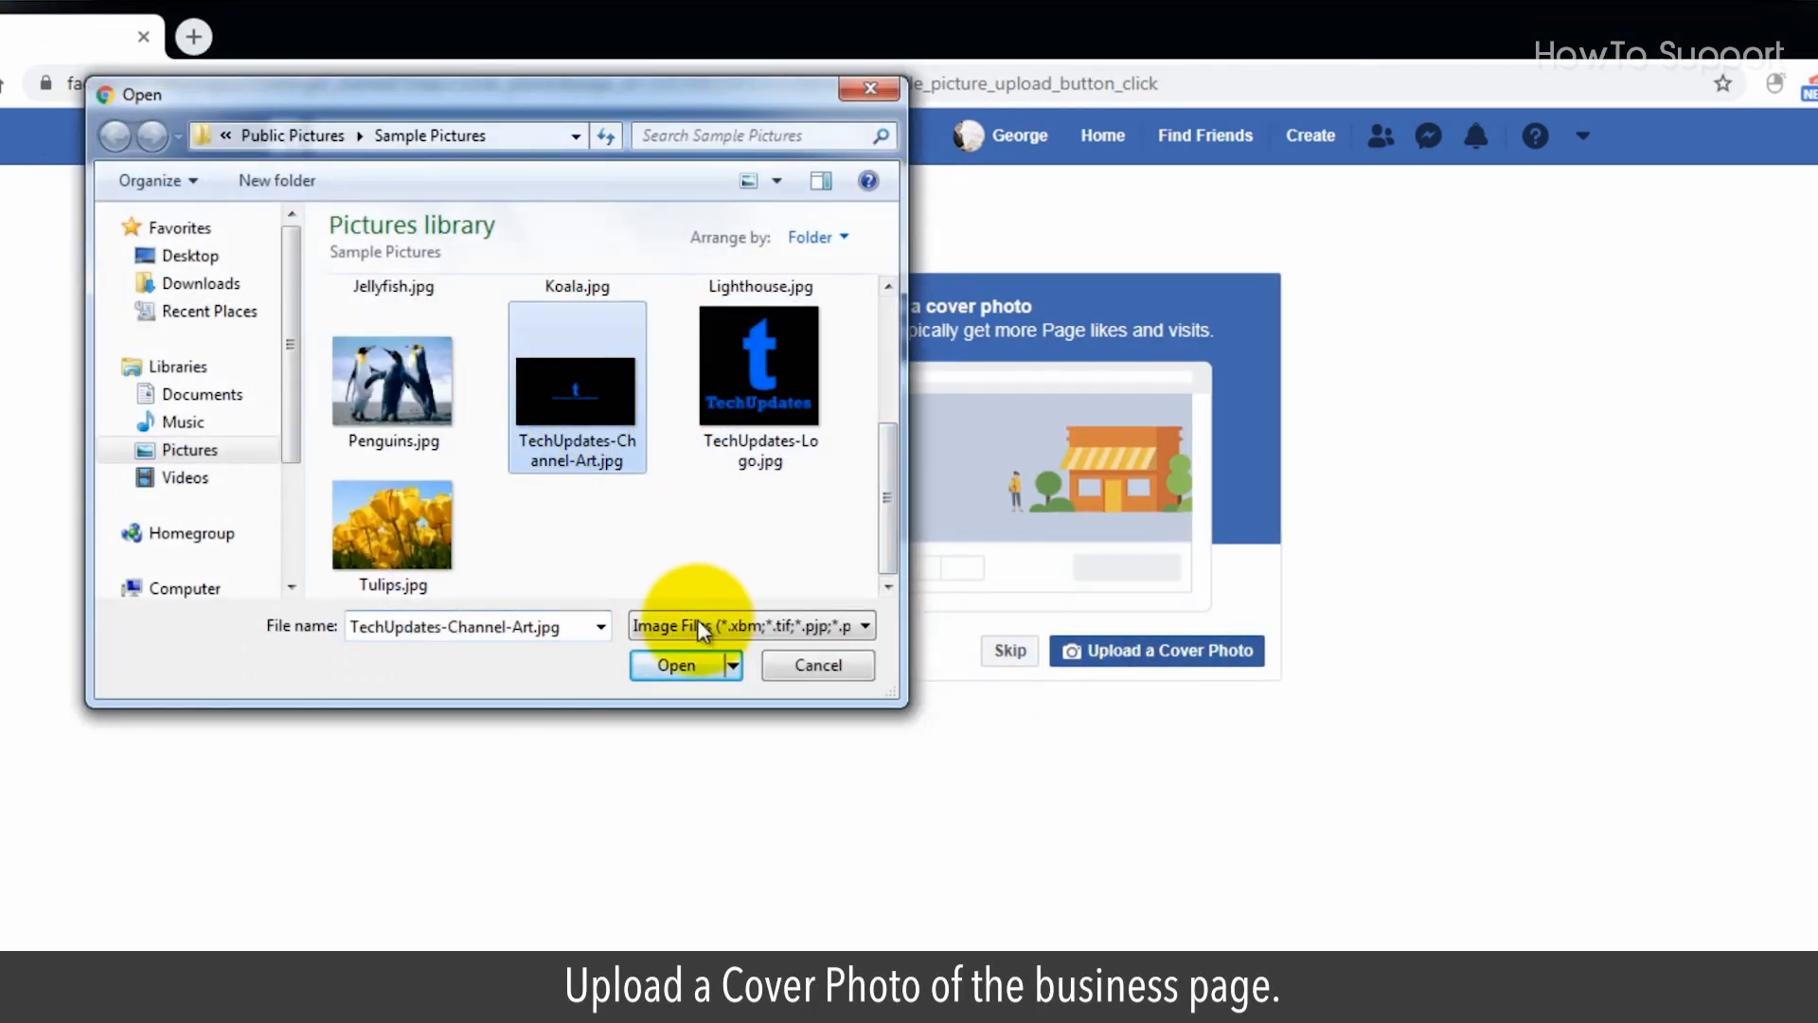
pyautogui.click(674, 665)
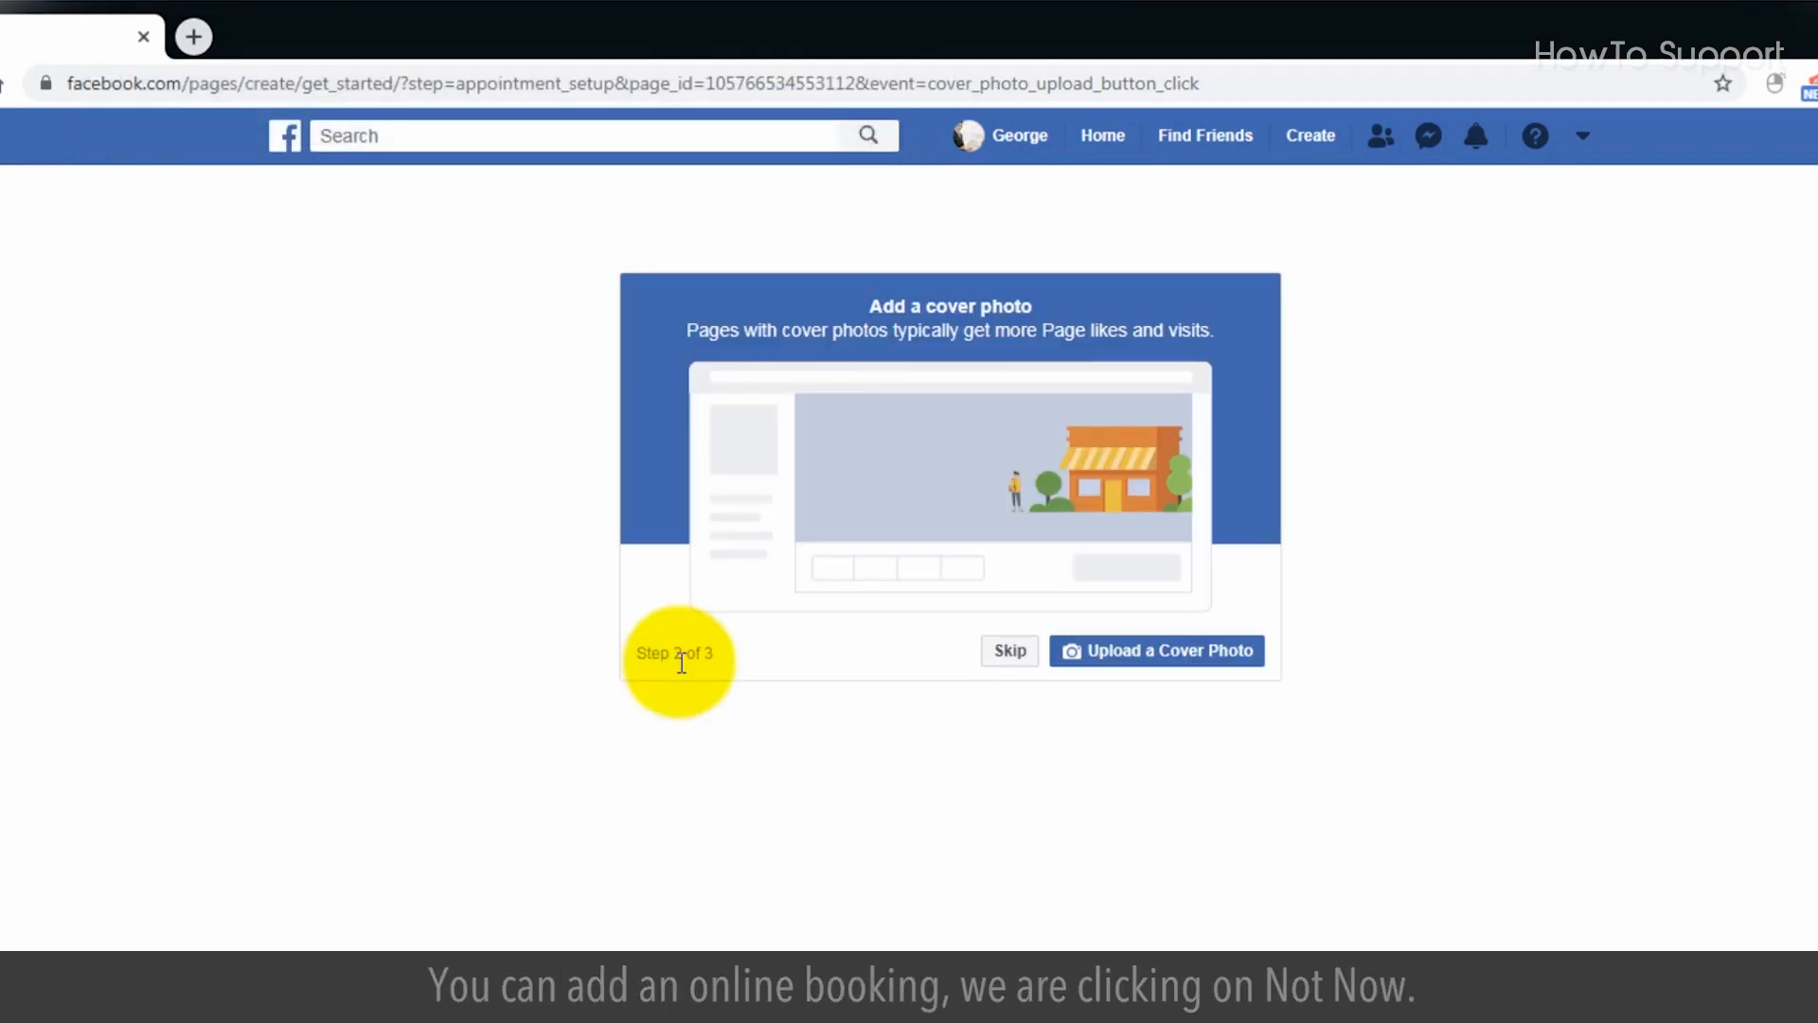
# Decline adding online booking so Facebook shows the finished page.
pyautogui.click(1008, 650)
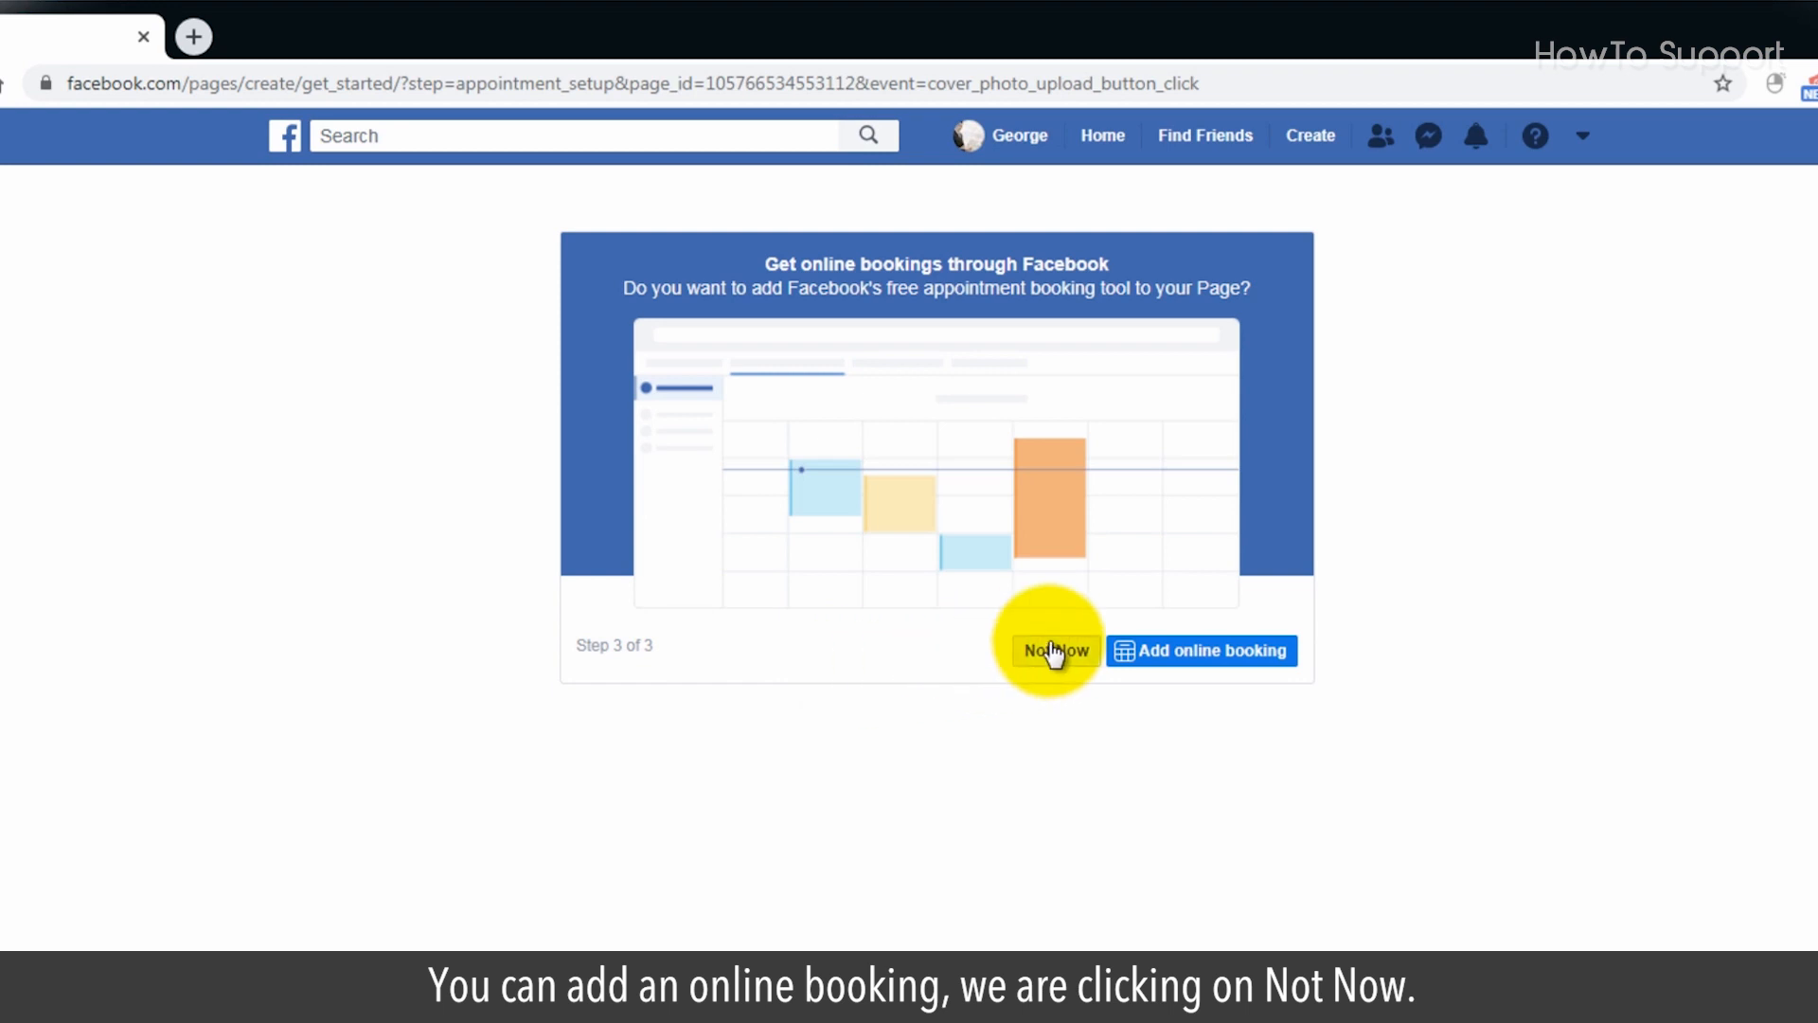
pyautogui.click(1053, 650)
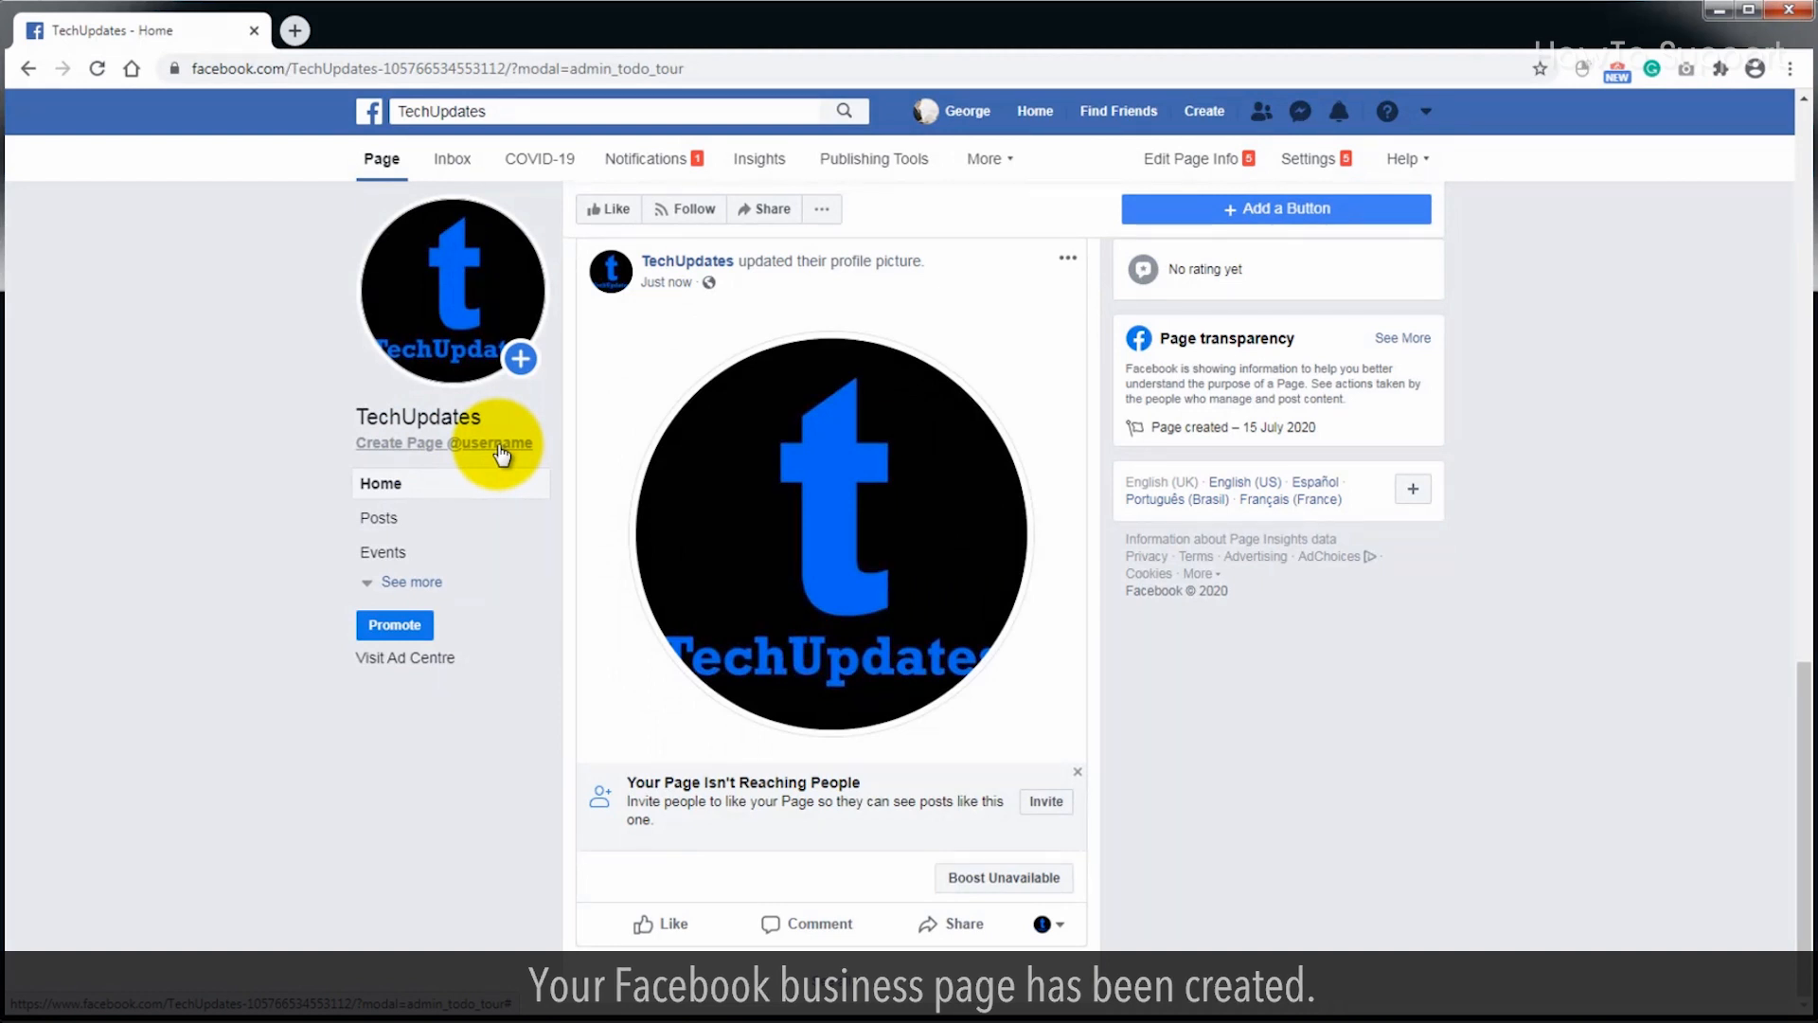
pyautogui.click(443, 443)
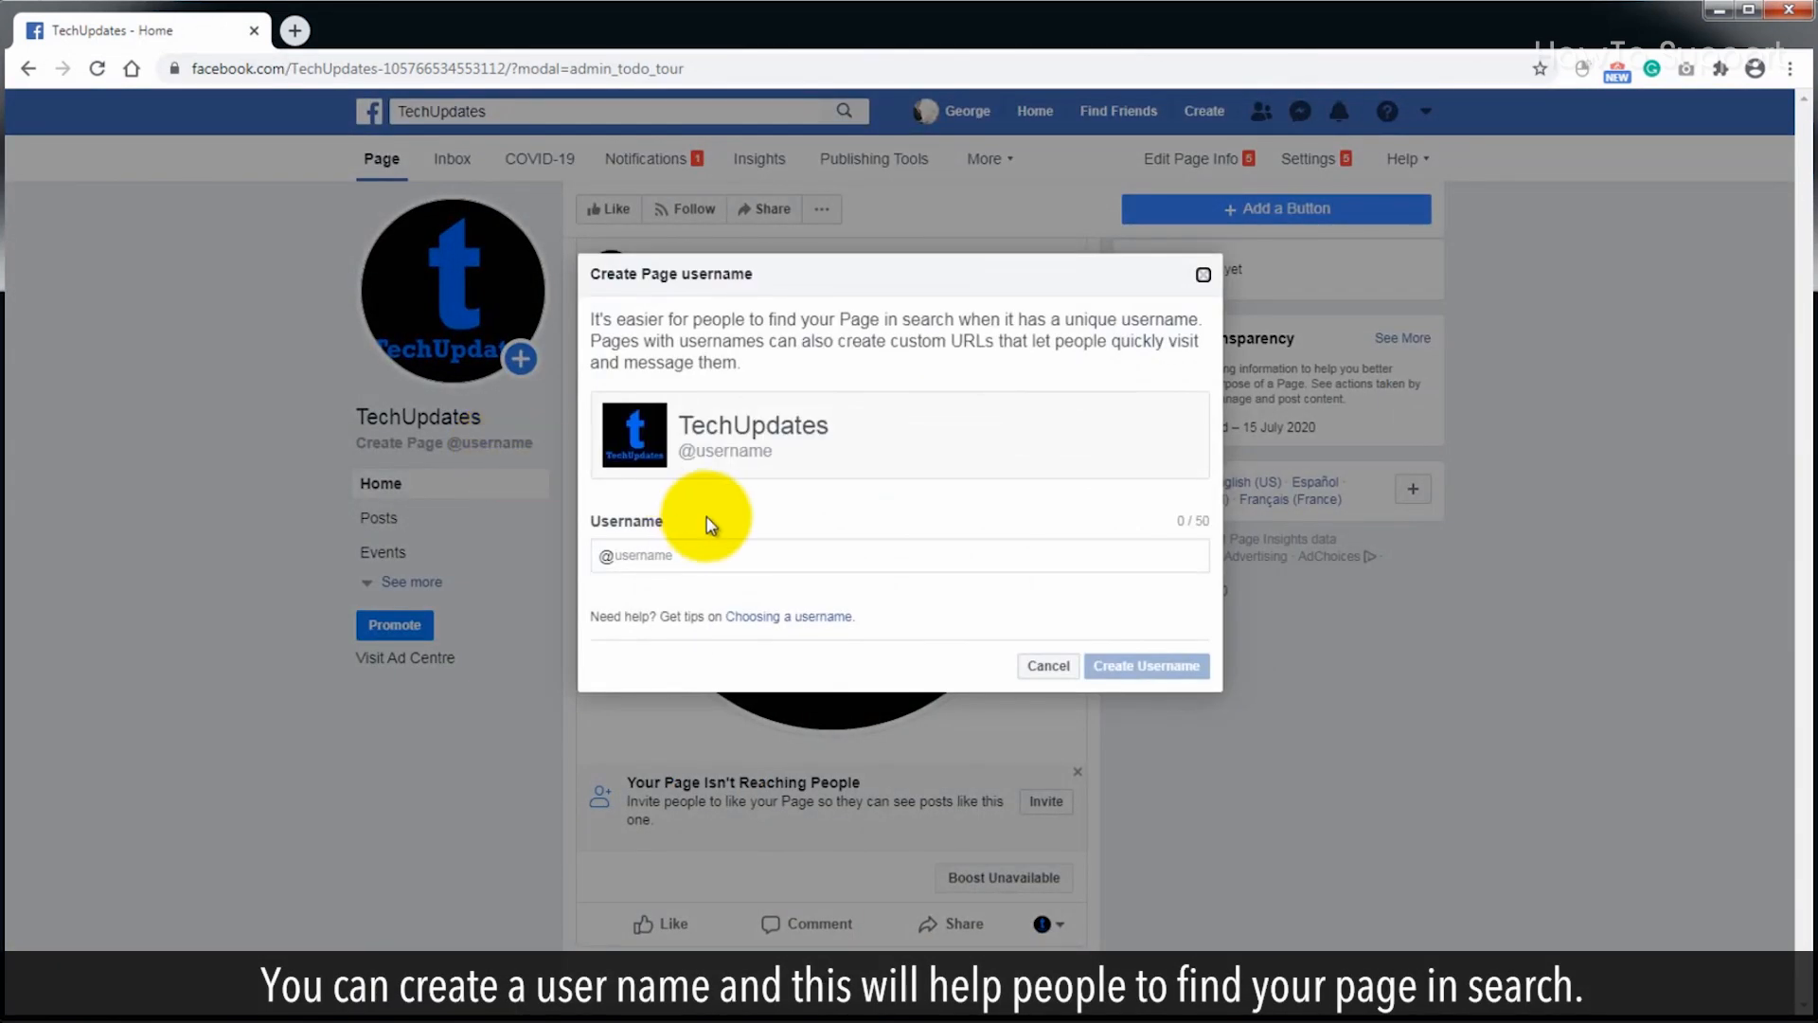
pyautogui.write('te')
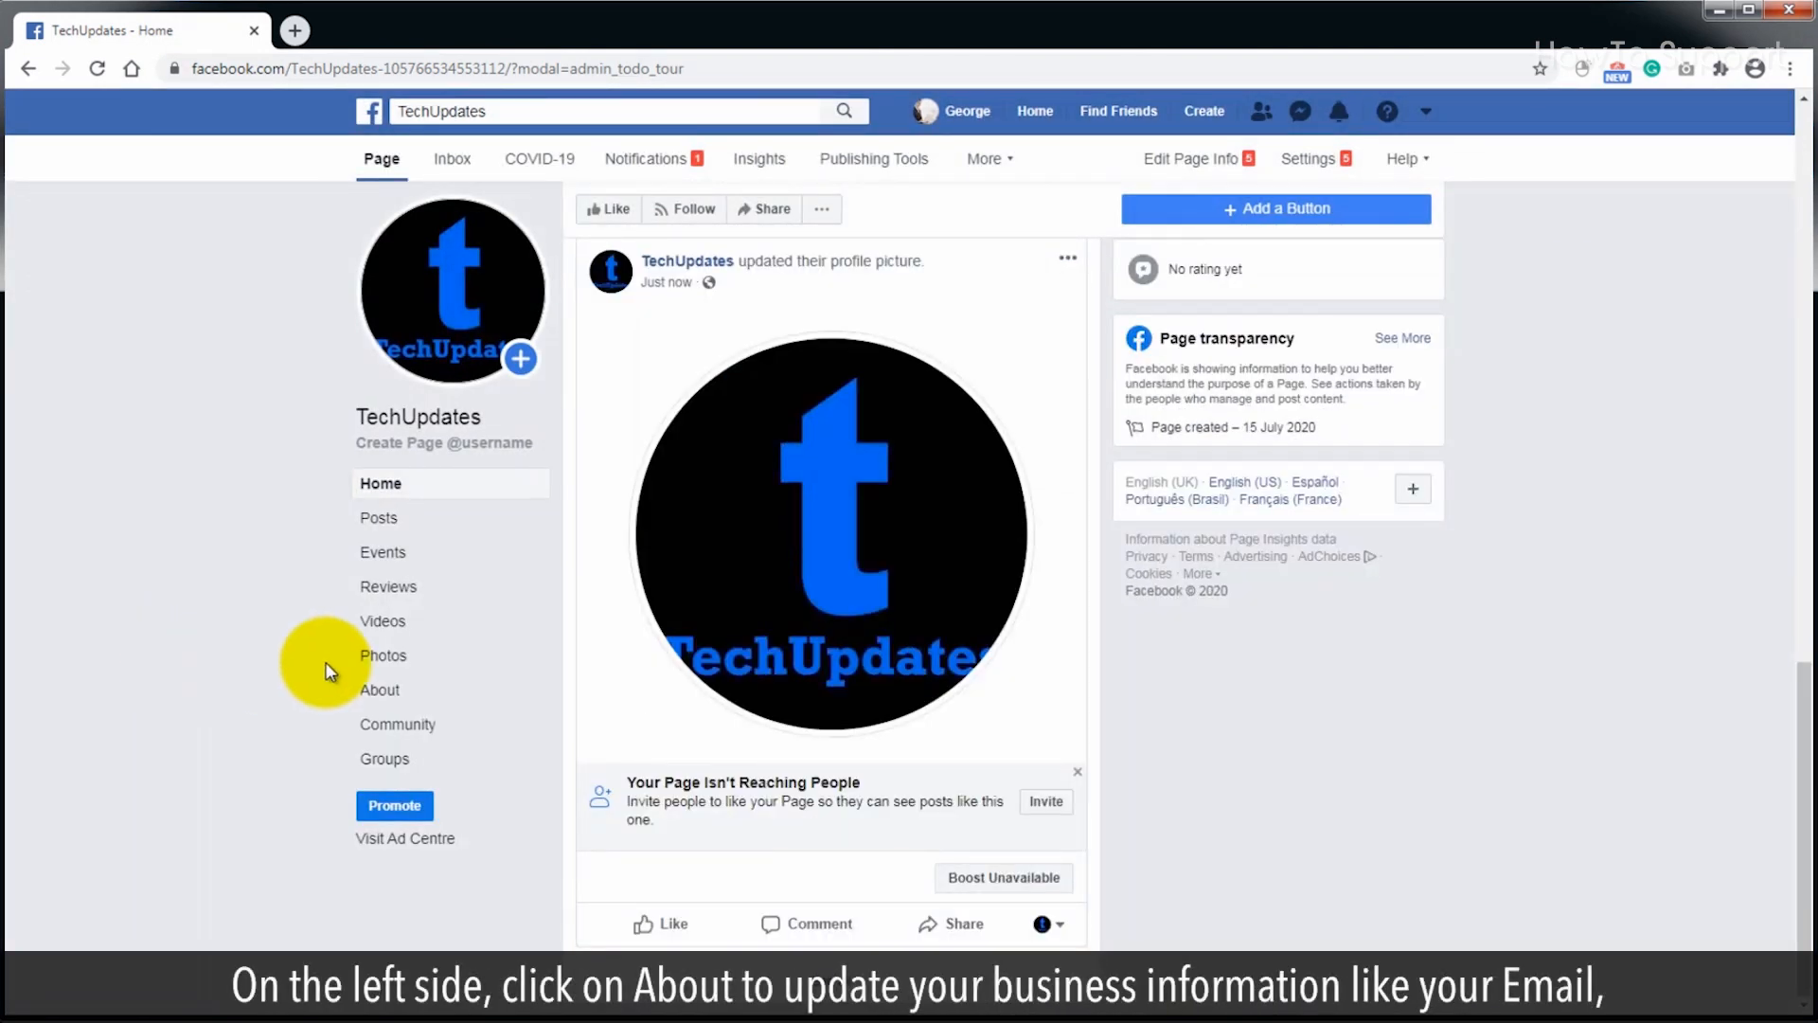
# Browse the About section, opening and cancelling the email address and website forms.
pyautogui.click(379, 689)
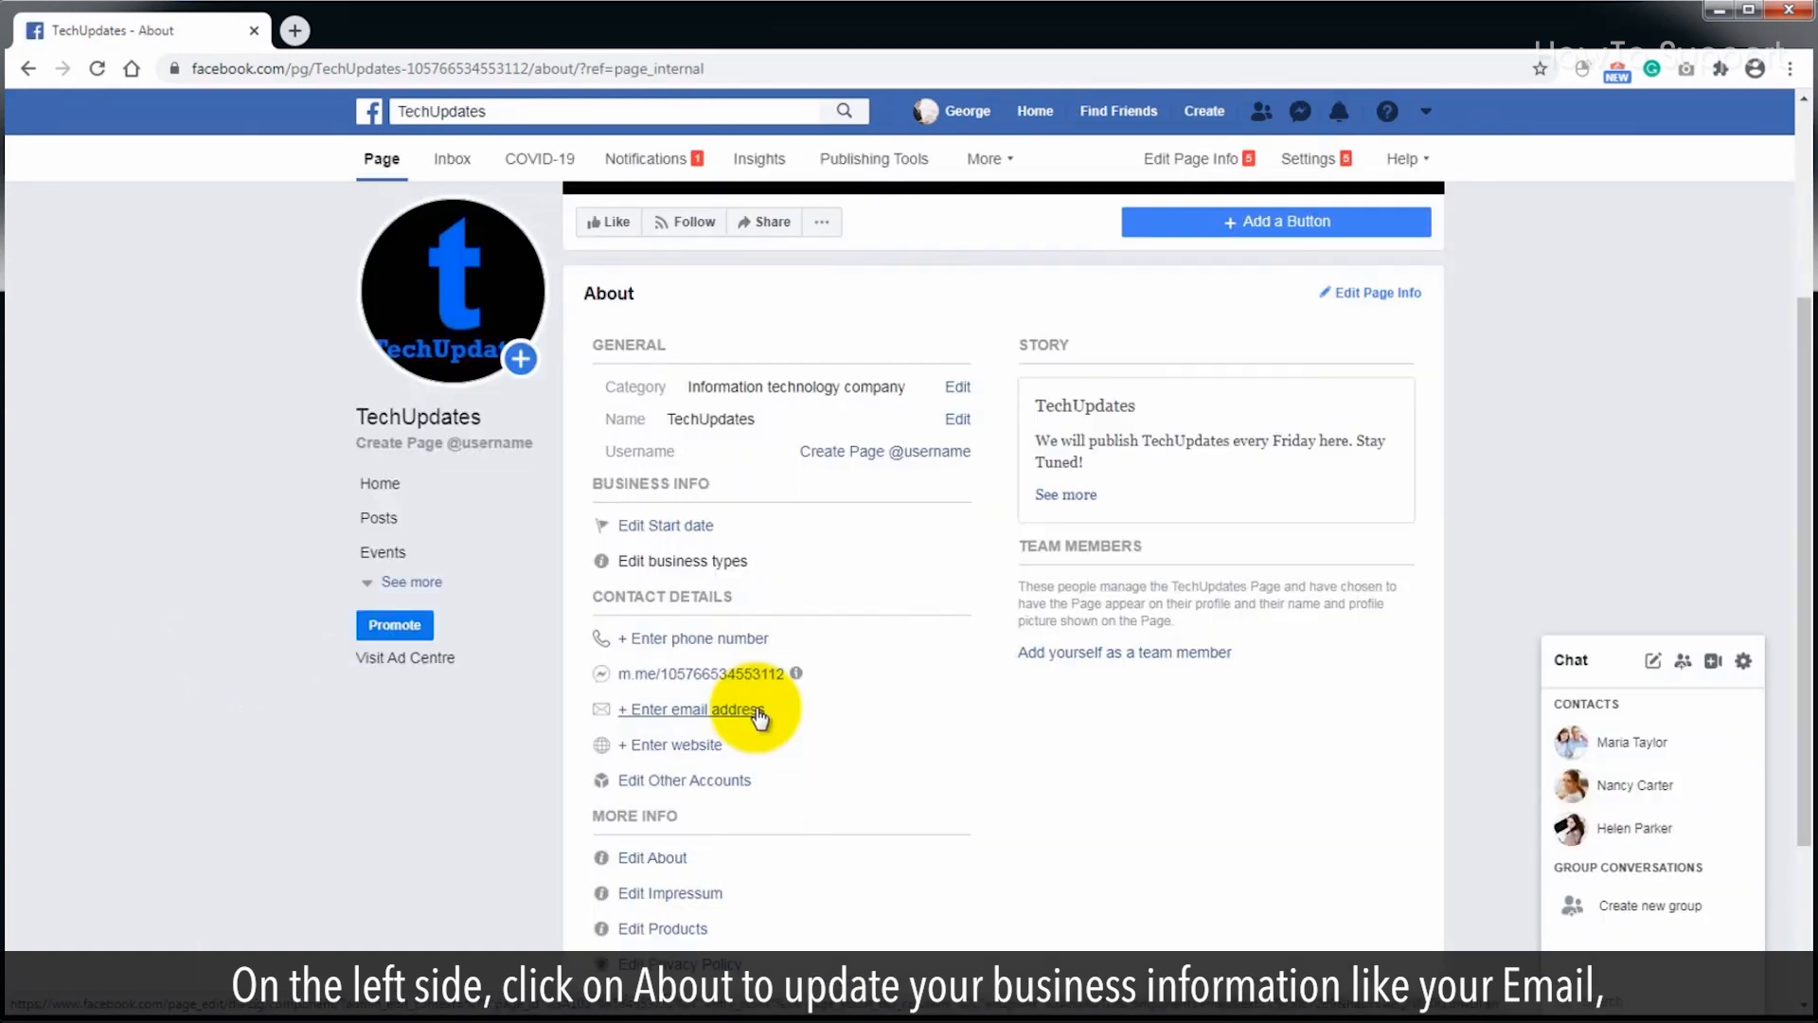
pyautogui.click(693, 708)
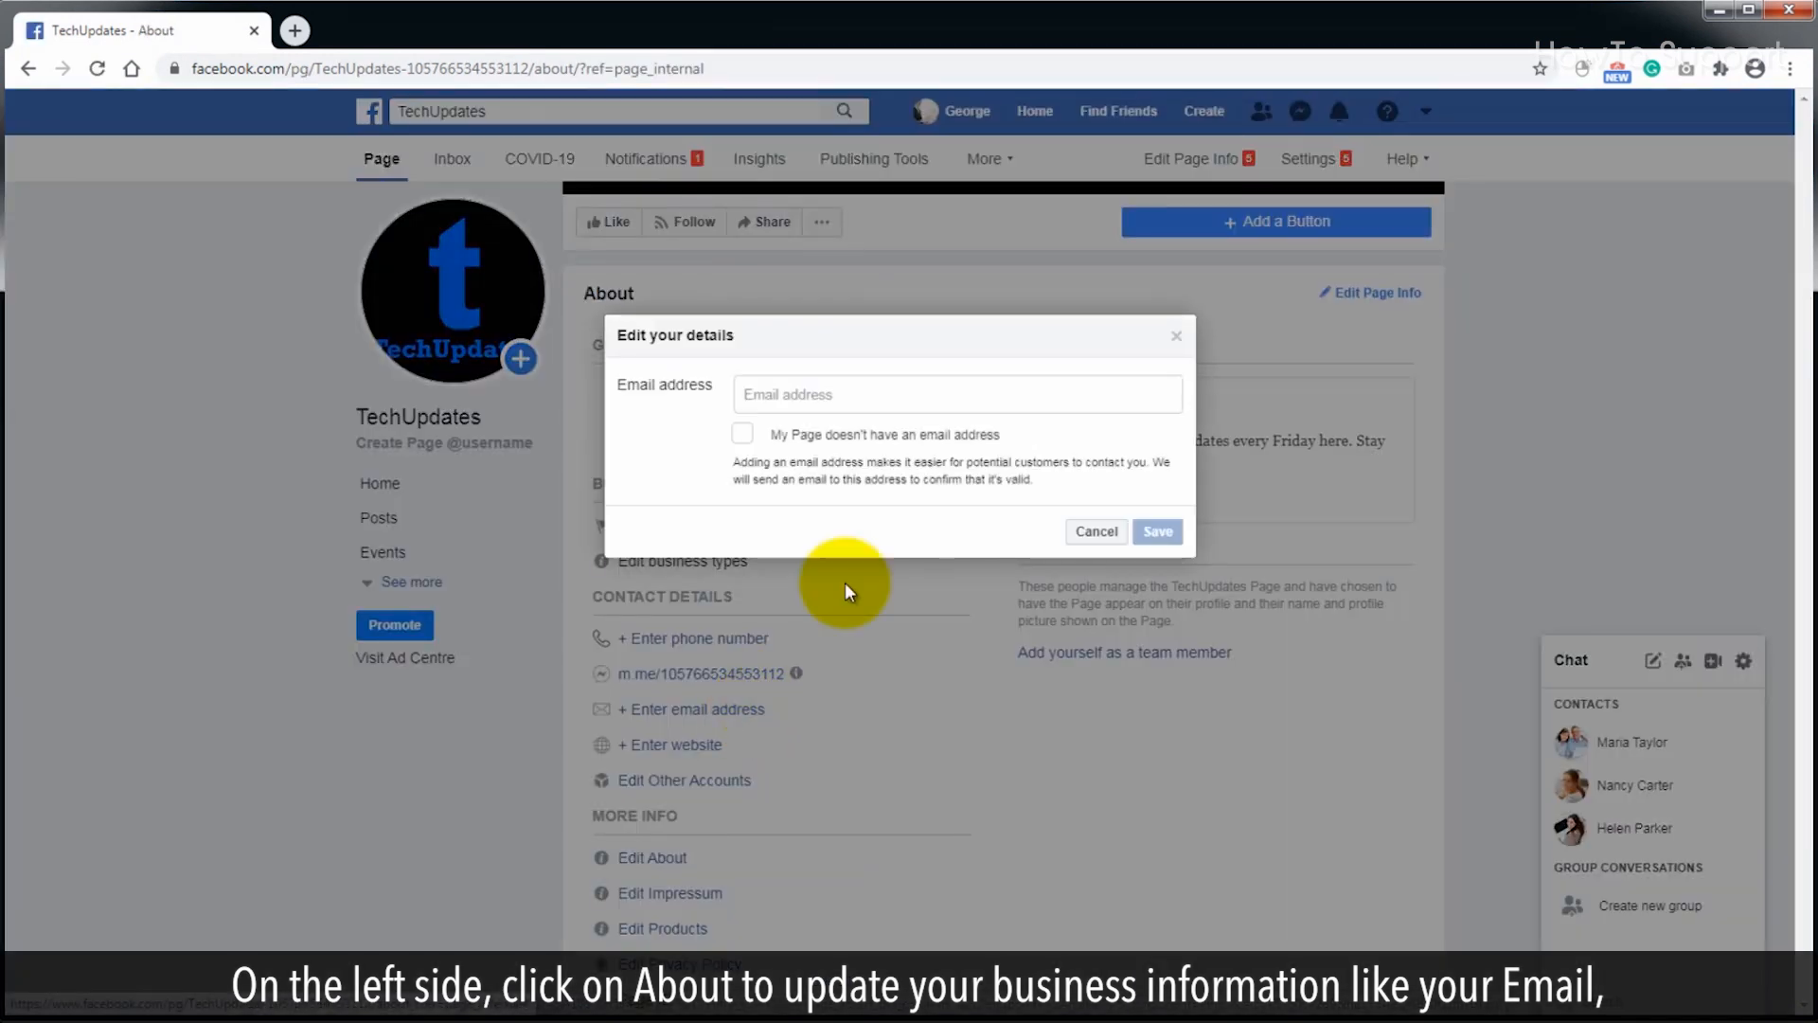
pyautogui.click(1094, 530)
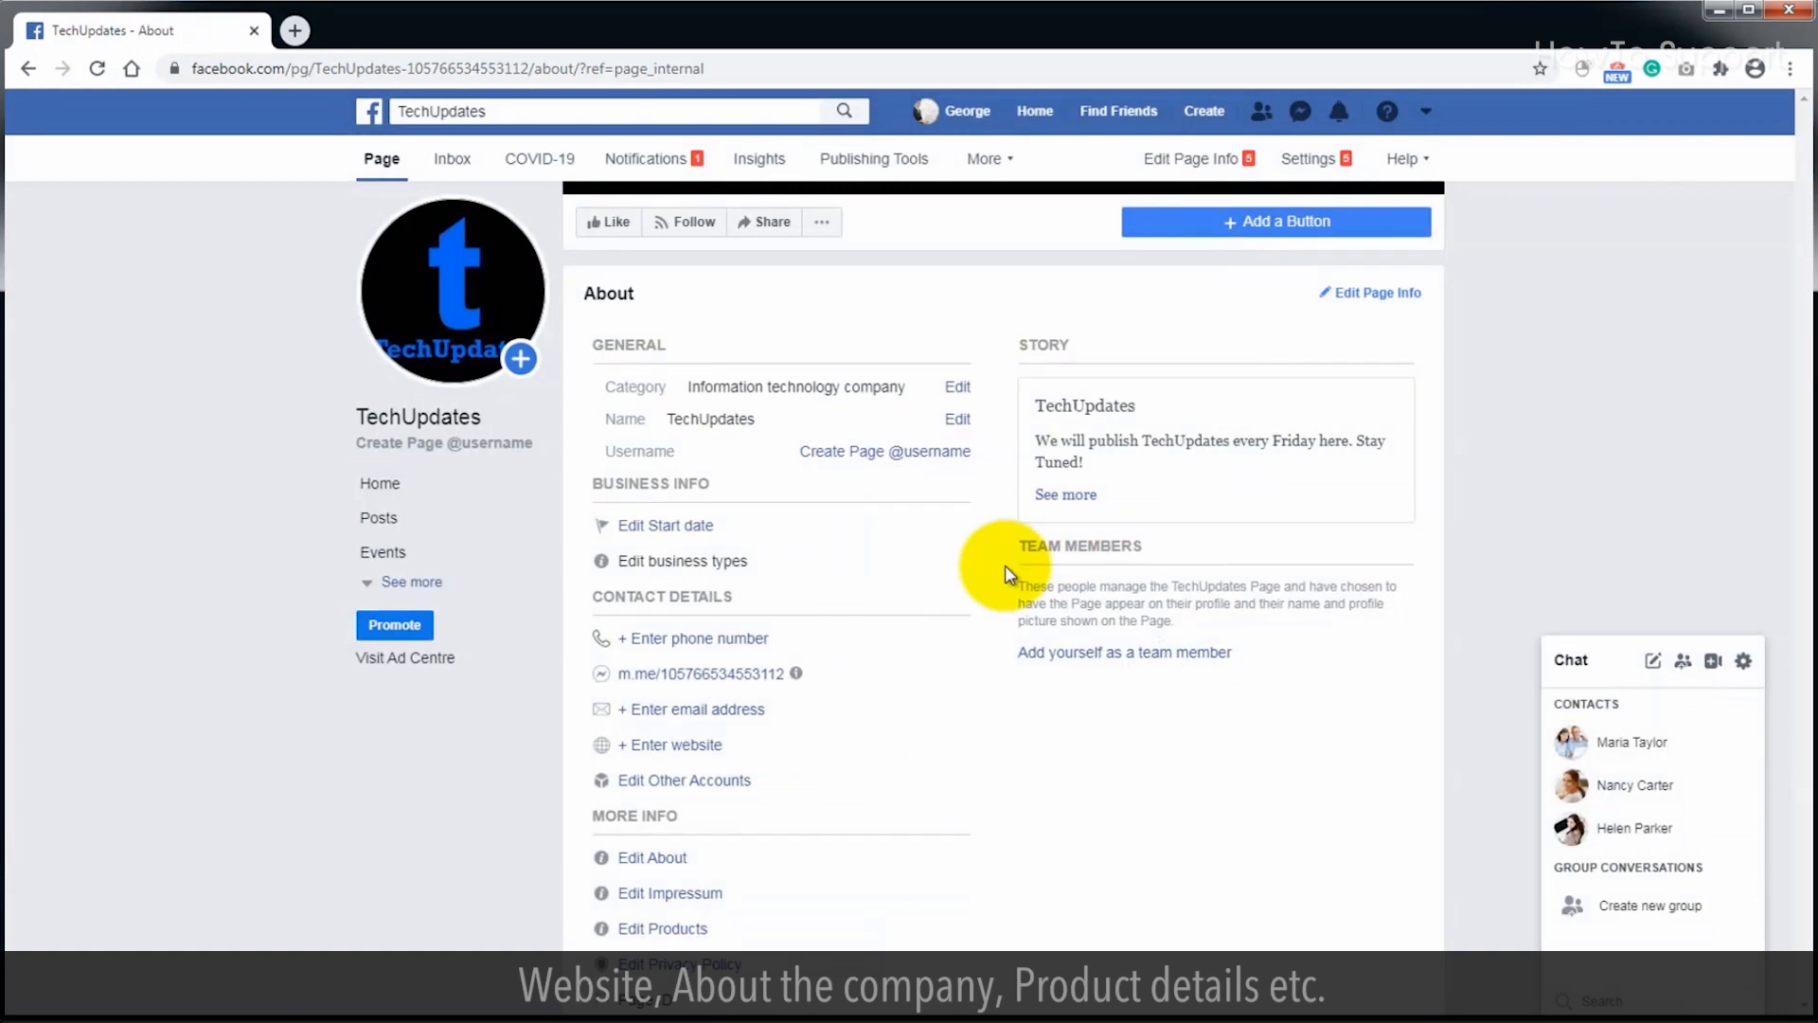
pyautogui.click(670, 744)
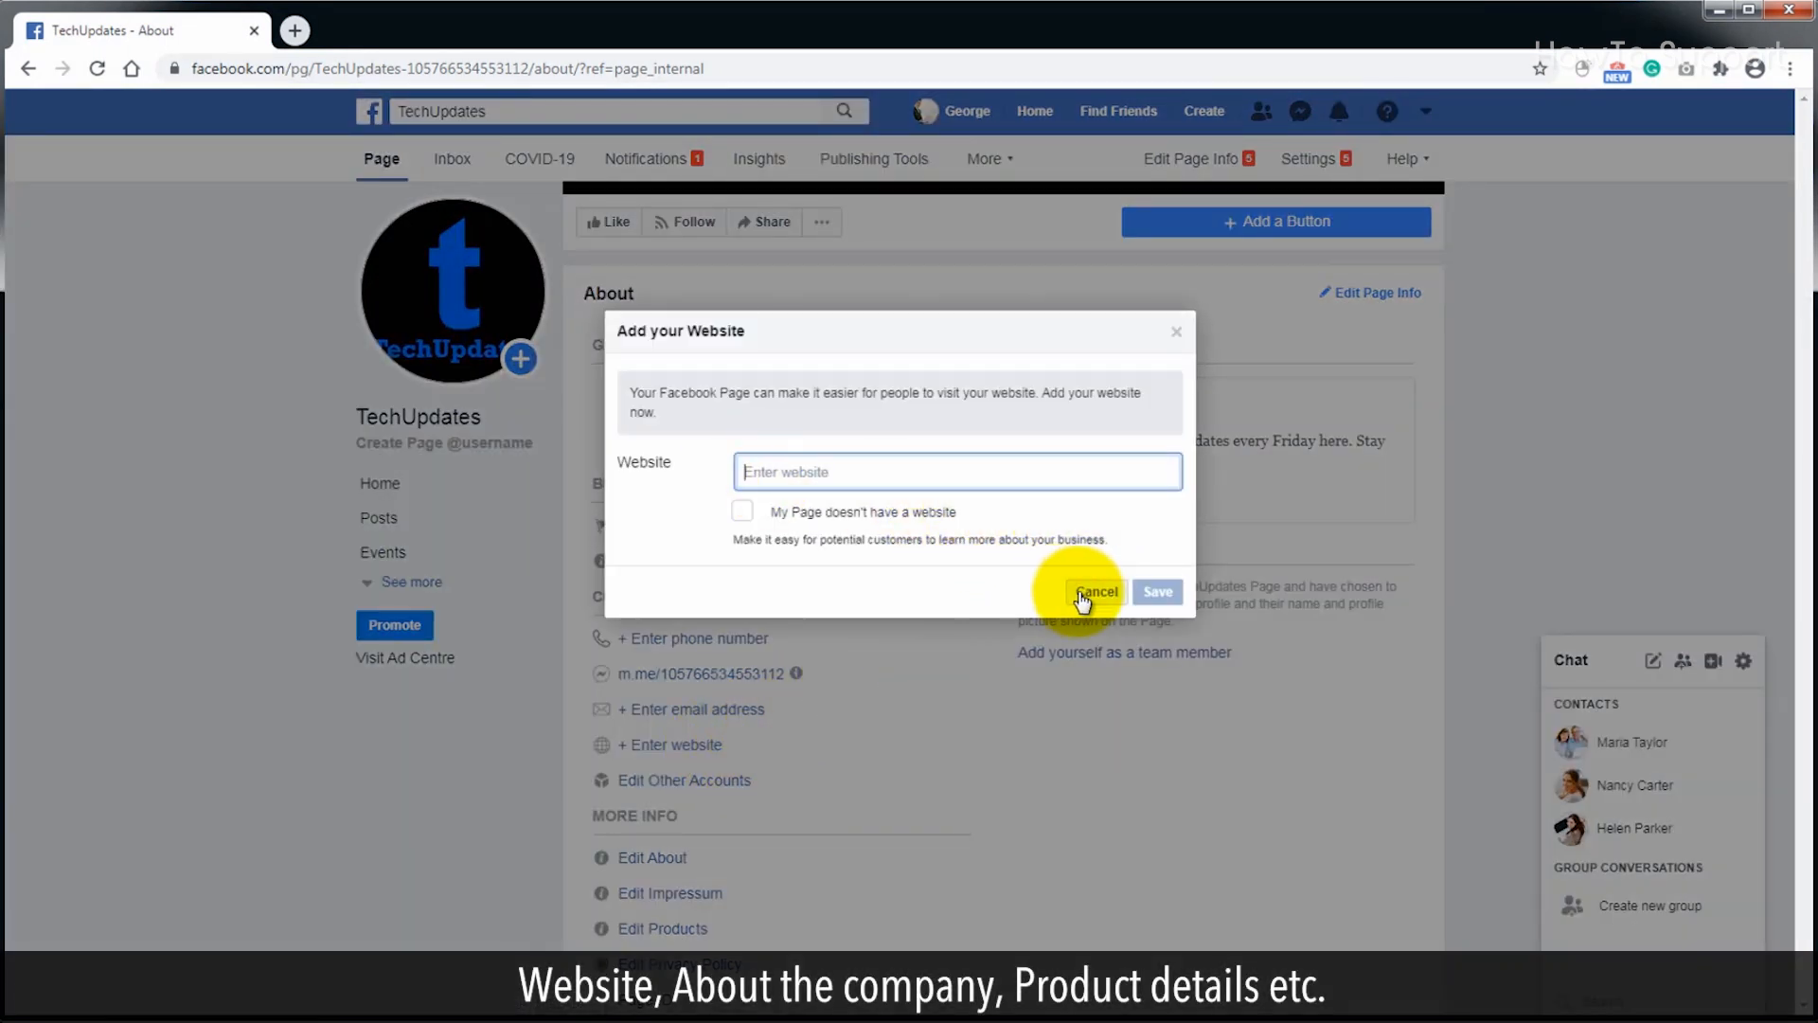
pyautogui.click(1093, 591)
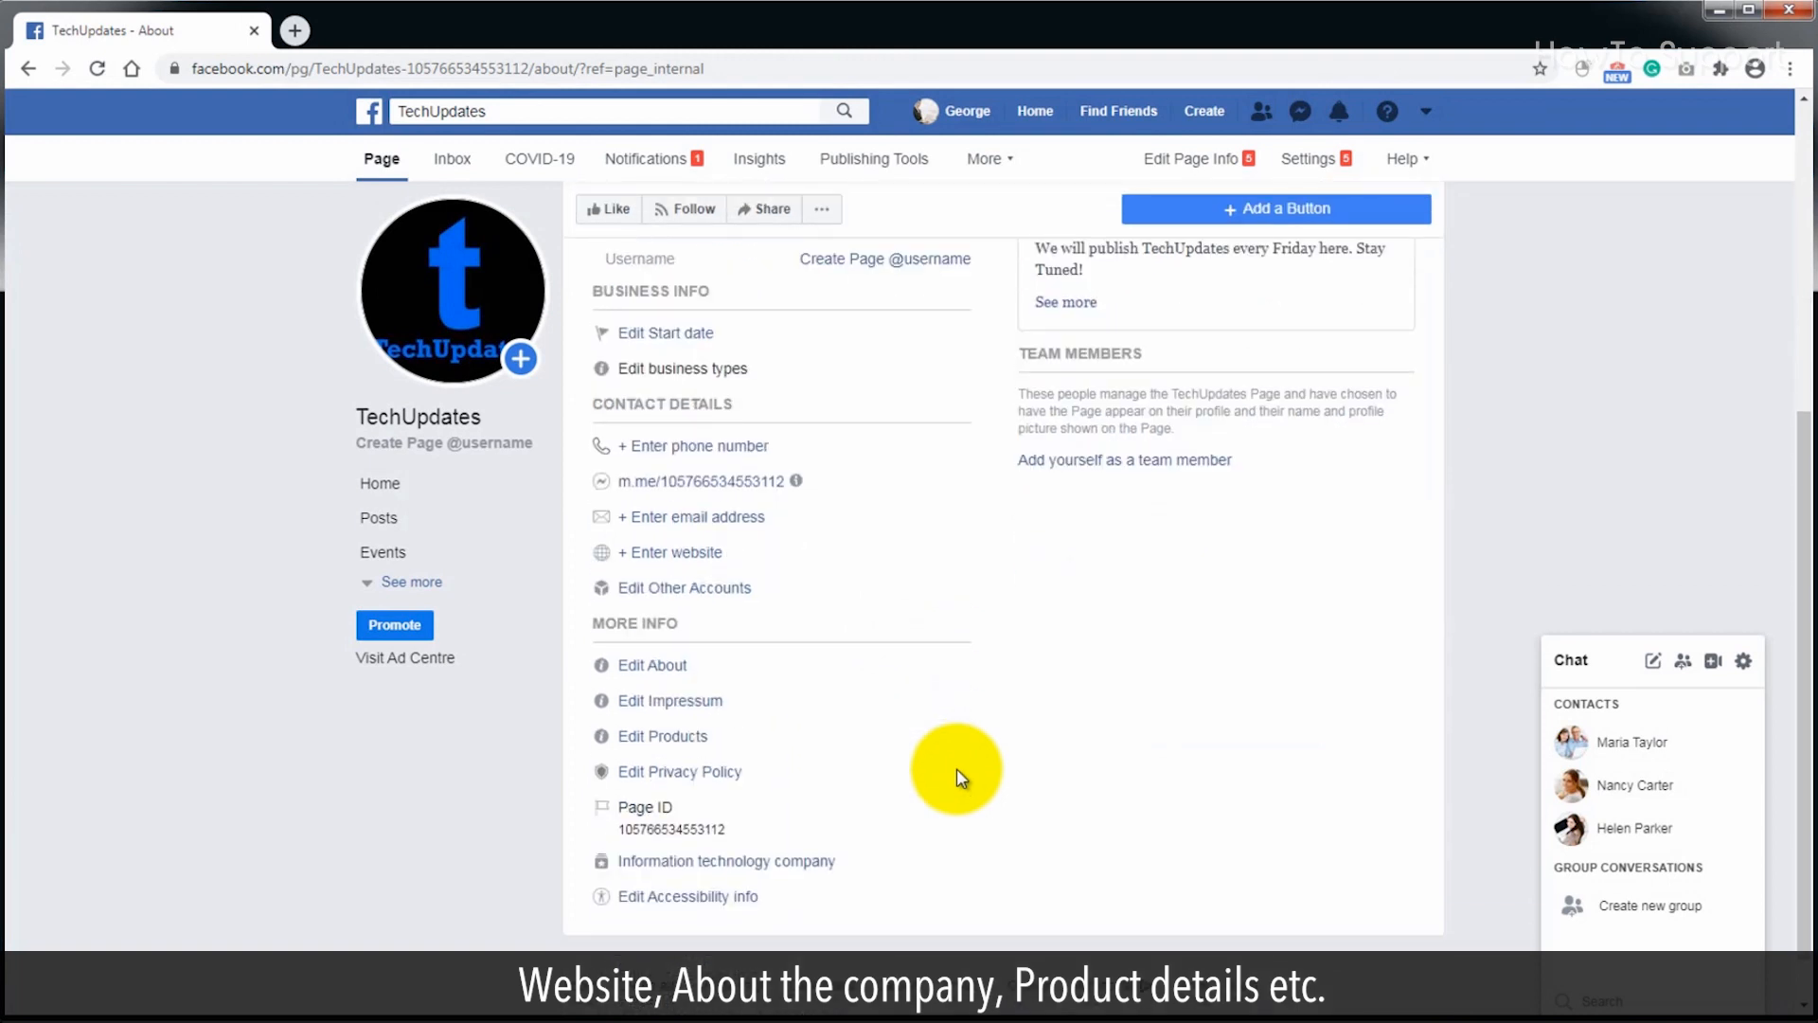
# Scroll through the remaining About details and return to the page home.
pyautogui.scroll(-3)
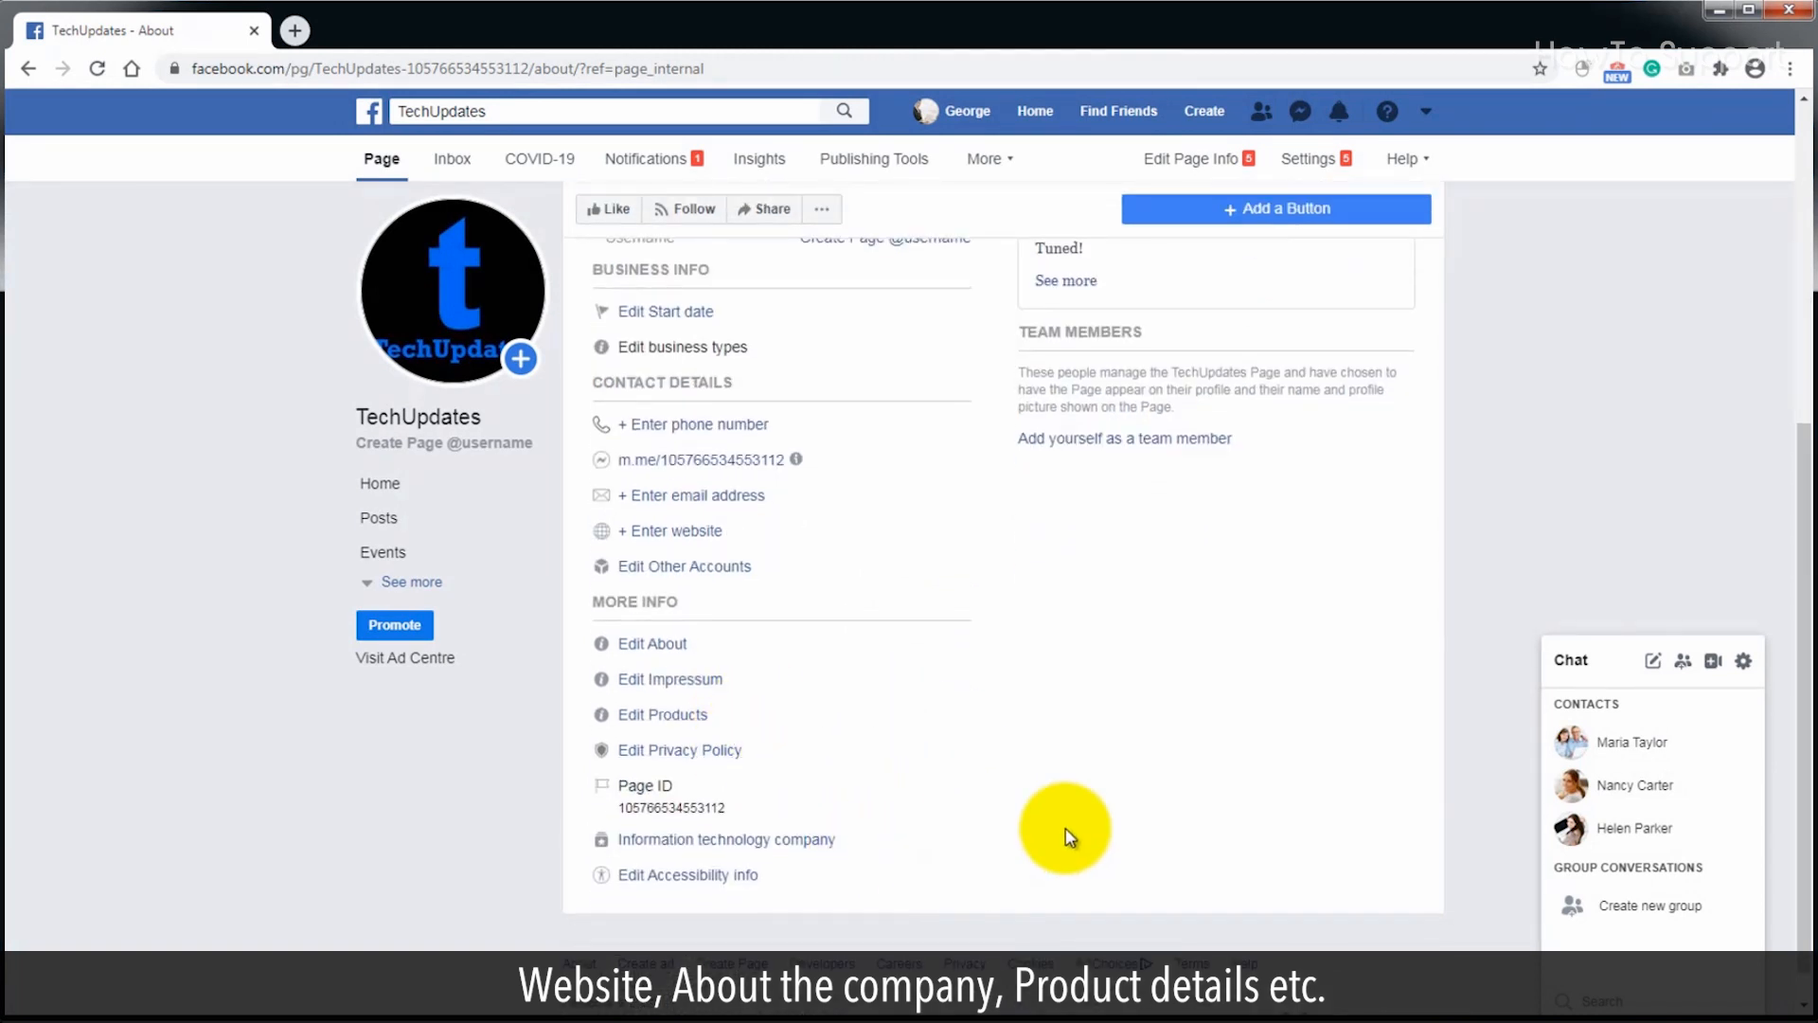
pyautogui.click(379, 483)
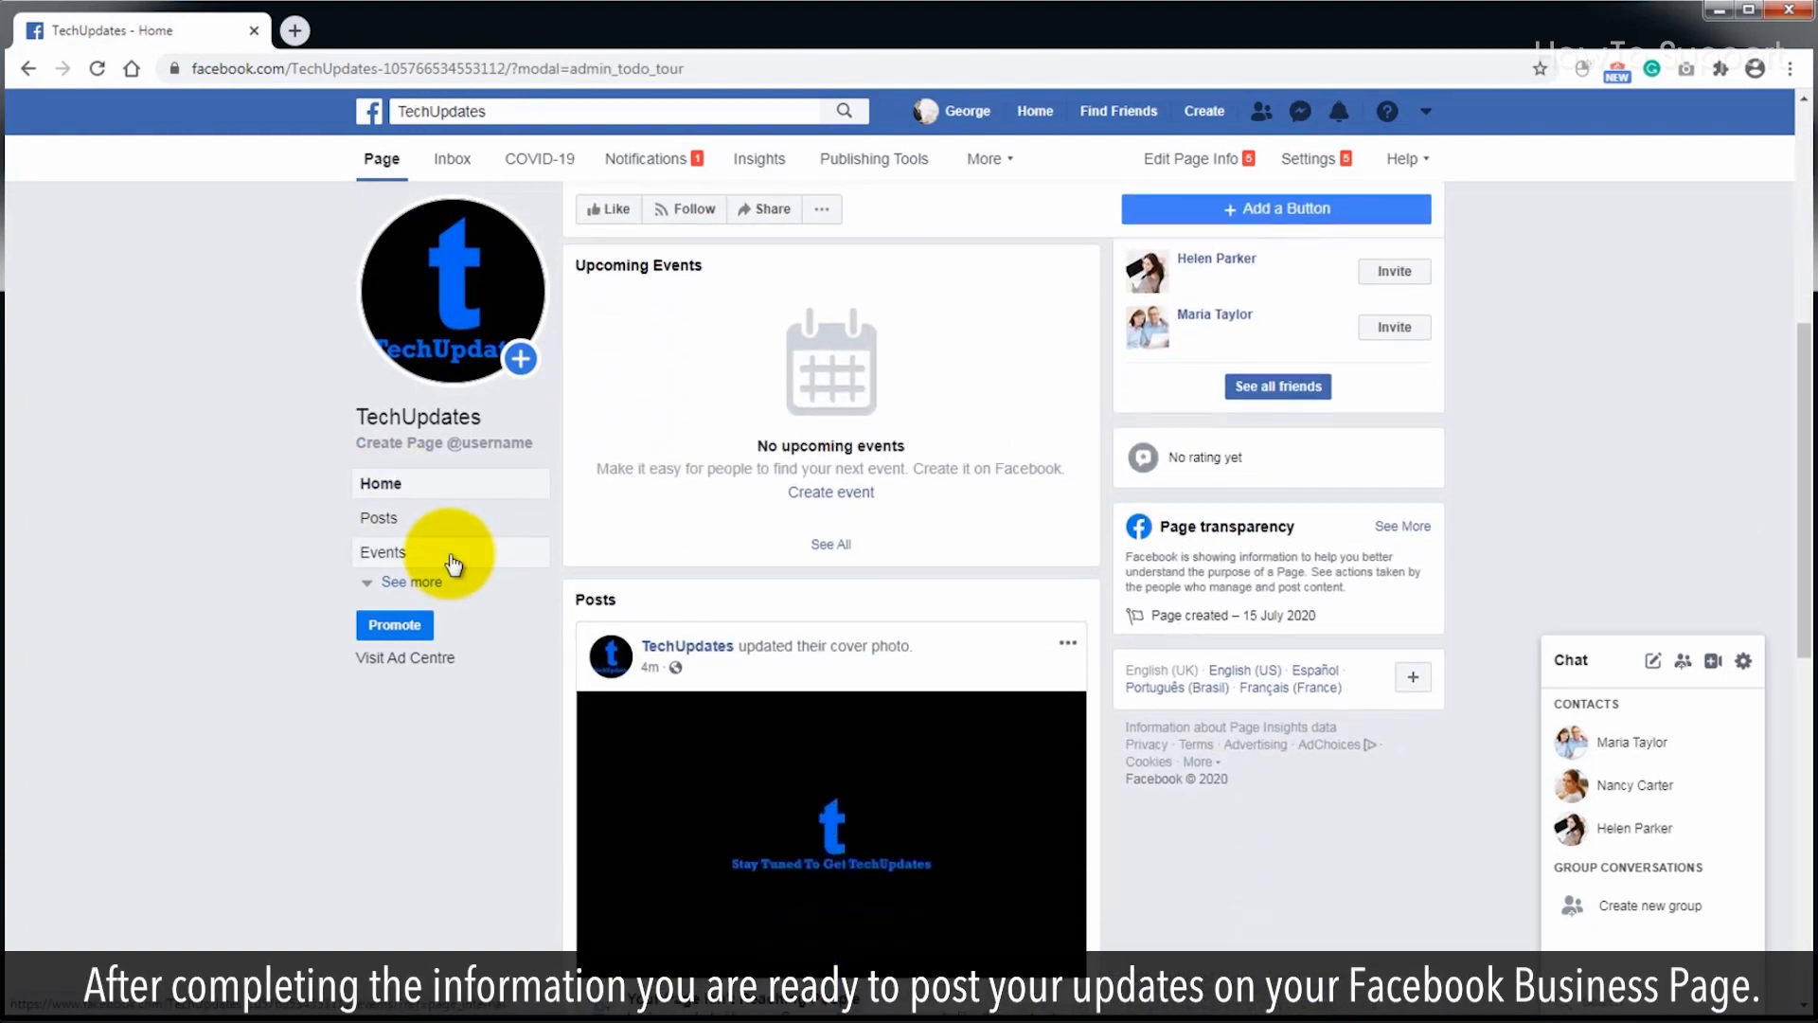
# Scroll through the page posts showing the cover photo and profile picture updates.
pyautogui.scroll(-3)
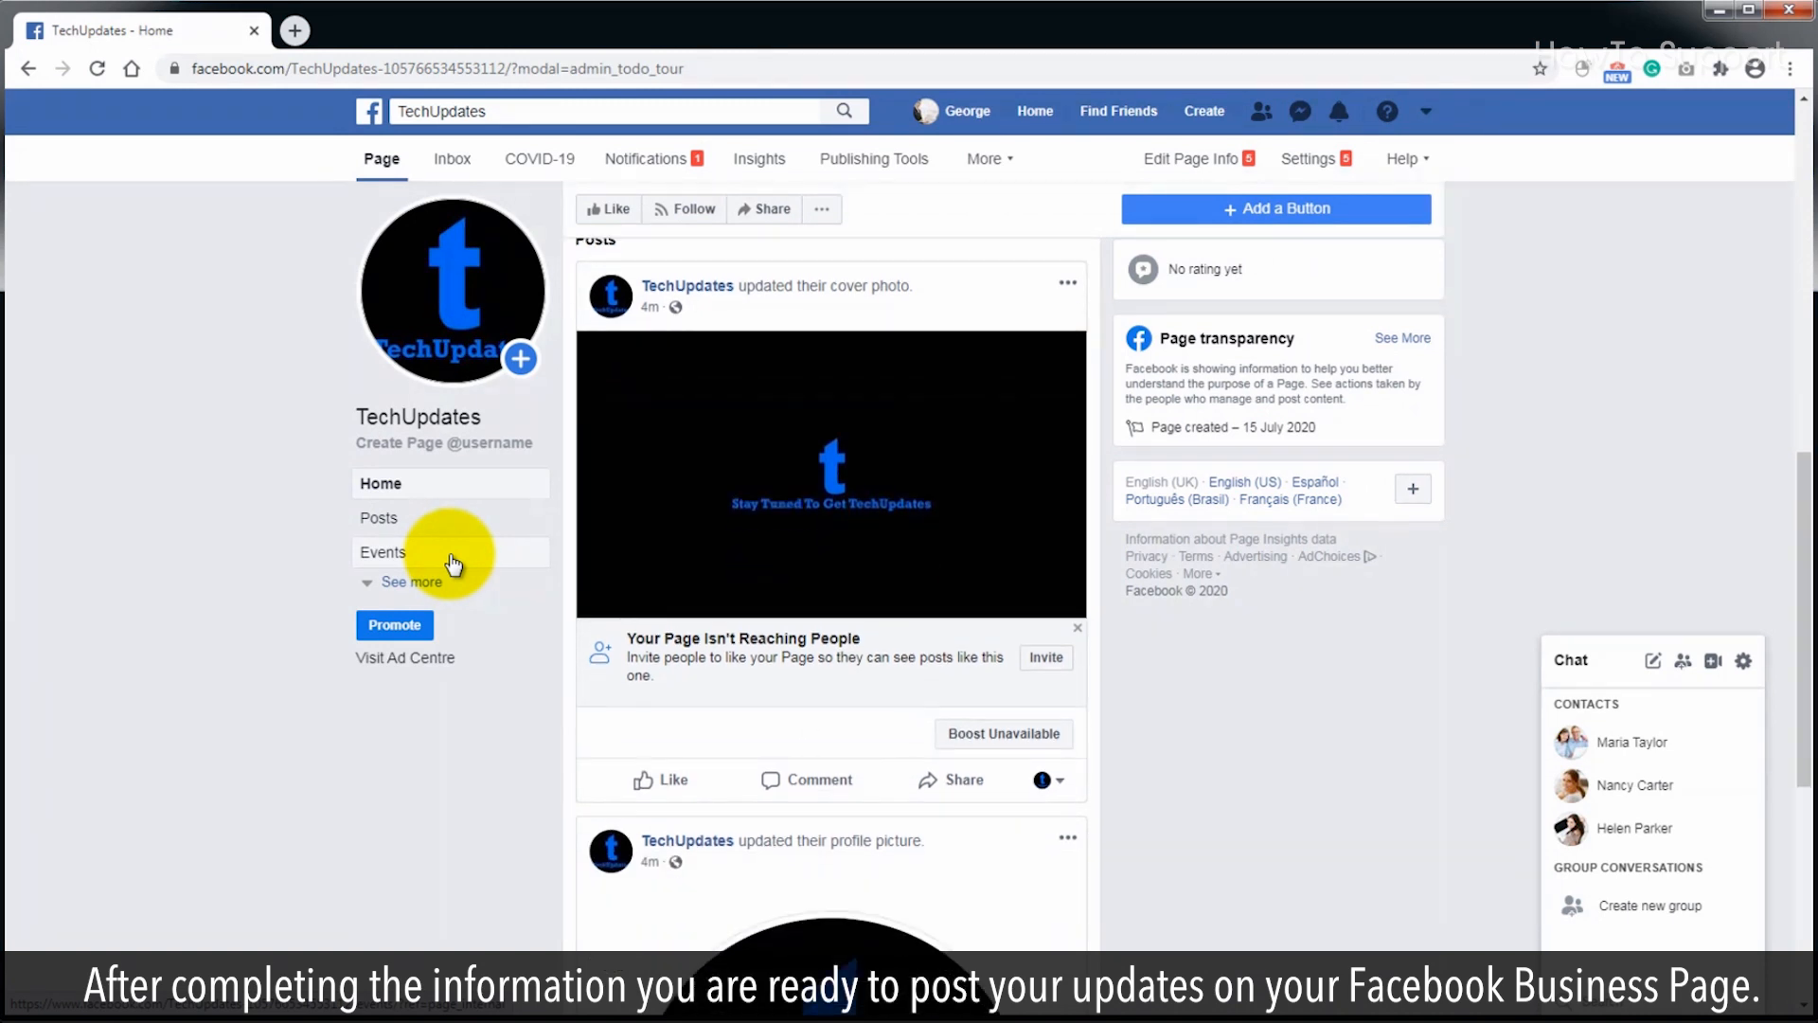